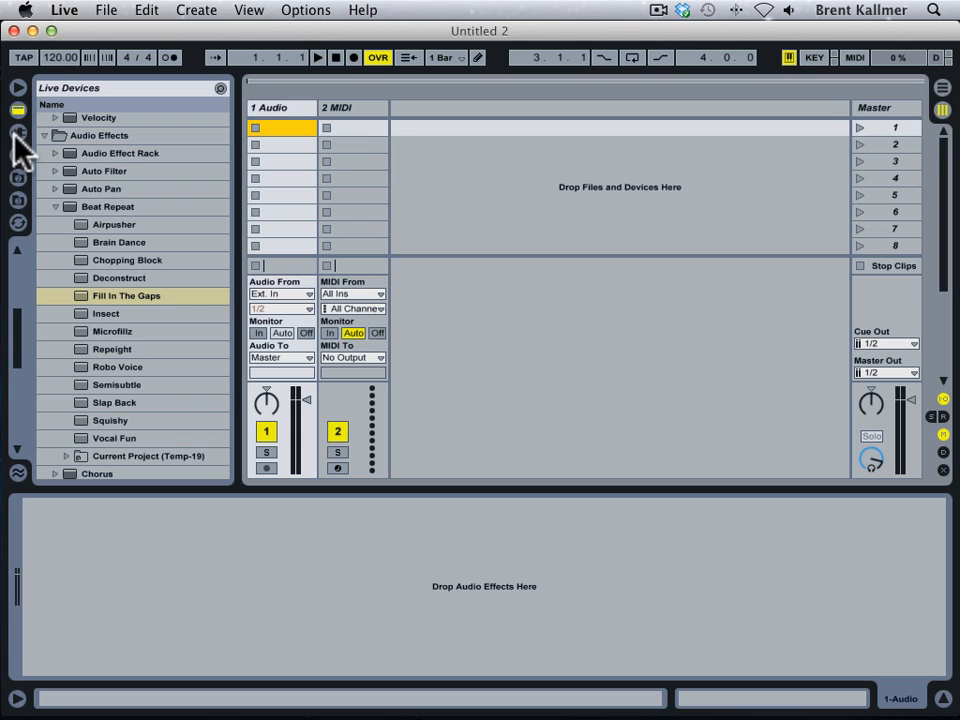
Show the Plug-in Devices list to reach Reaktor 5
left_click(16, 132)
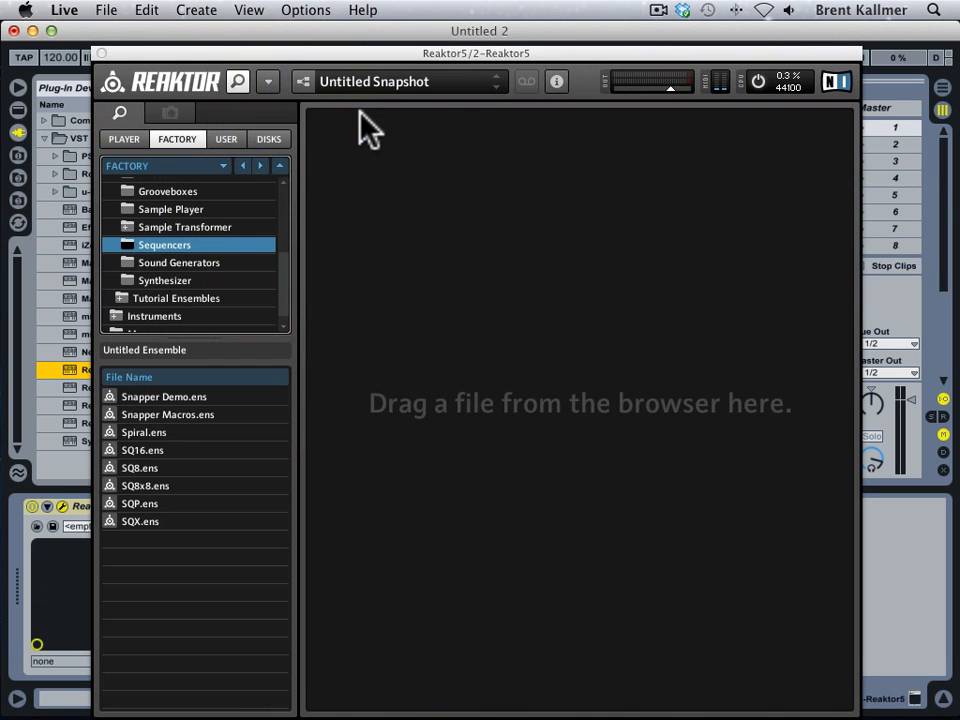
mouse_move(300, 264)
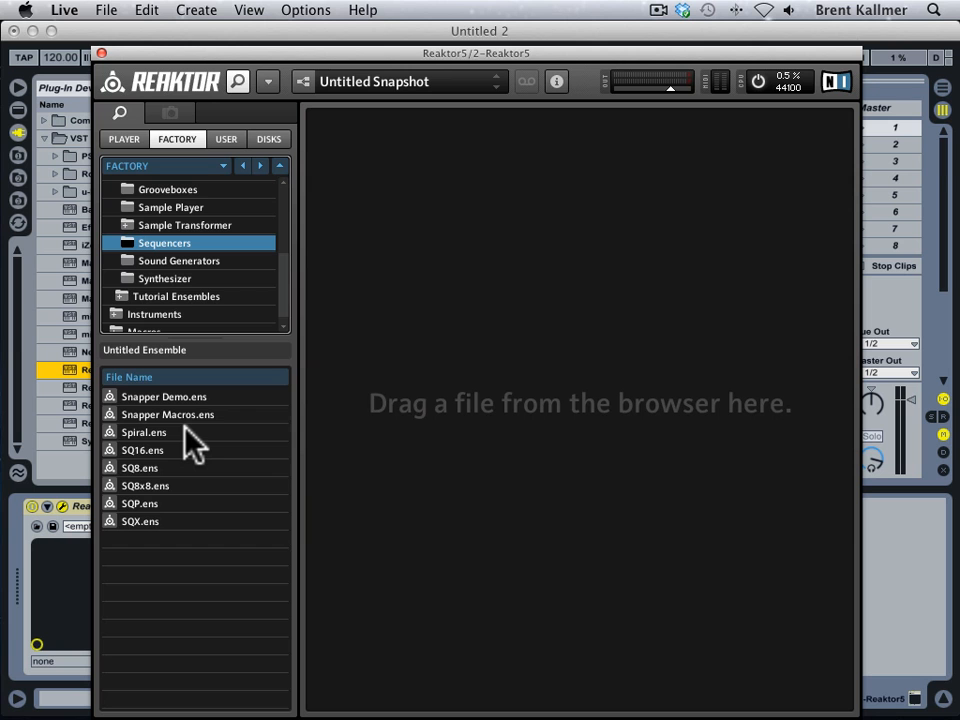
Load the Spiral.ens sequencer ensemble into Reaktor 5
double_click(144, 432)
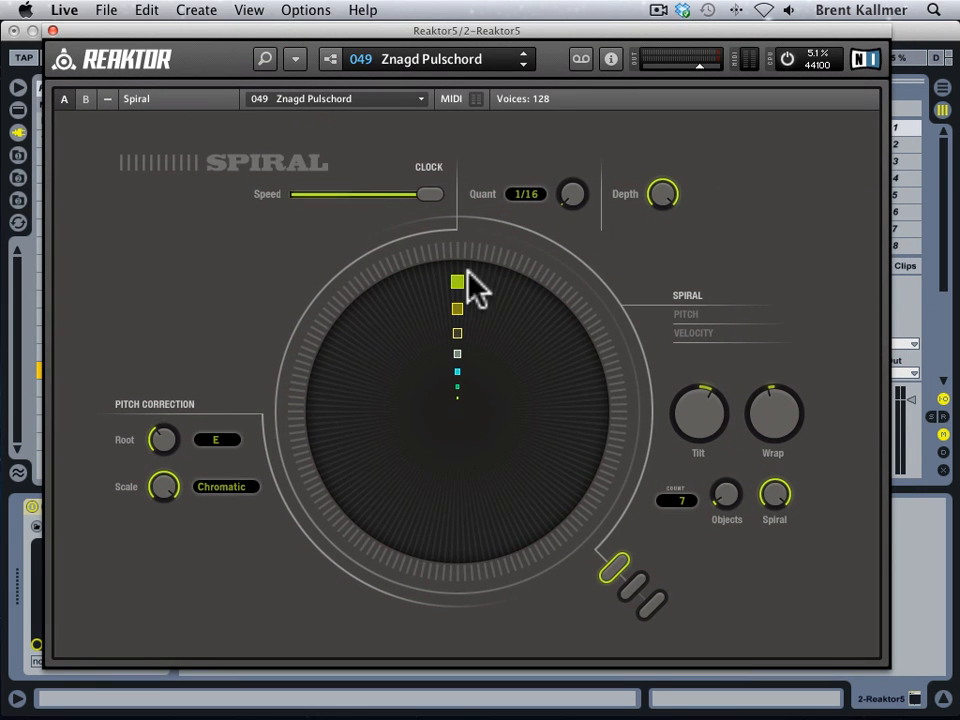
mouse_move(464, 320)
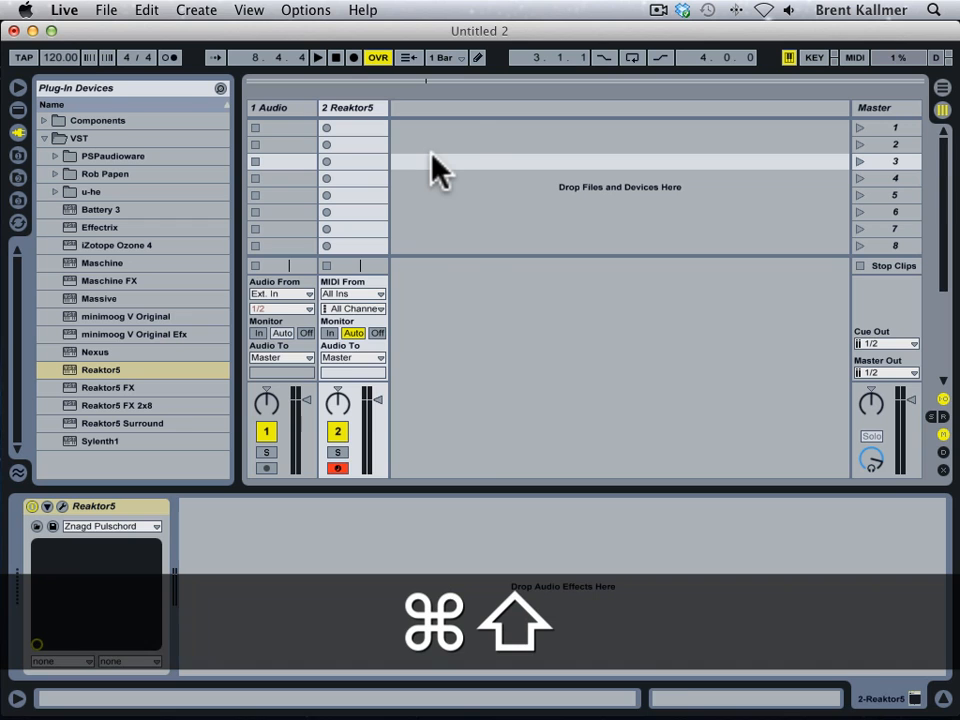
Insert a new MIDI track and browse Instrument Rack > Piano and Keys presets
key("cmd+shift+t")
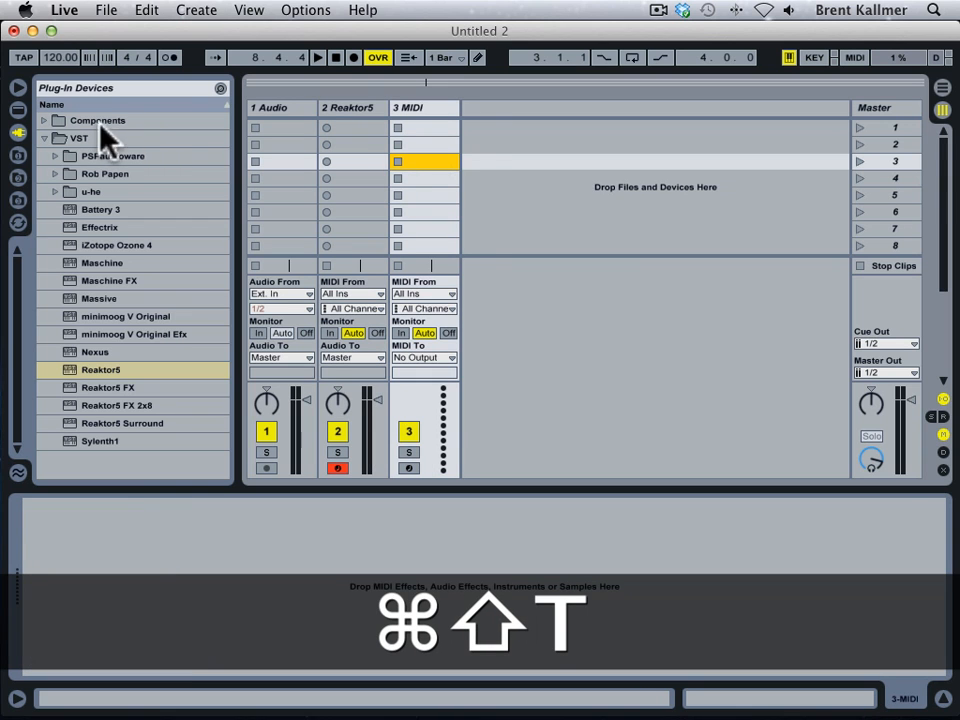
left_click(18, 112)
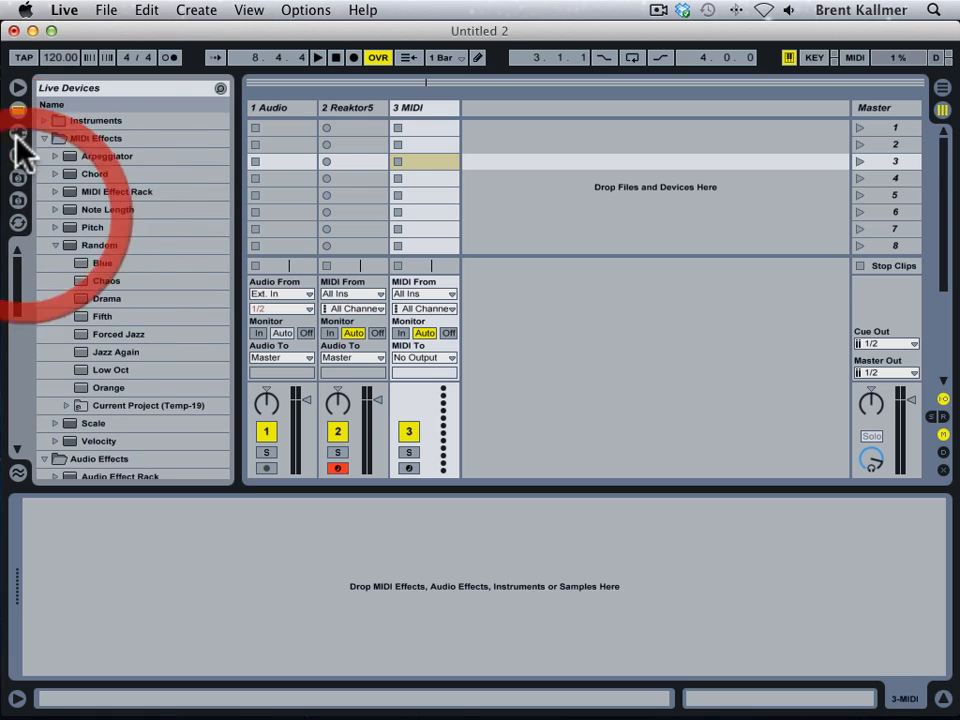
left_click(56, 138)
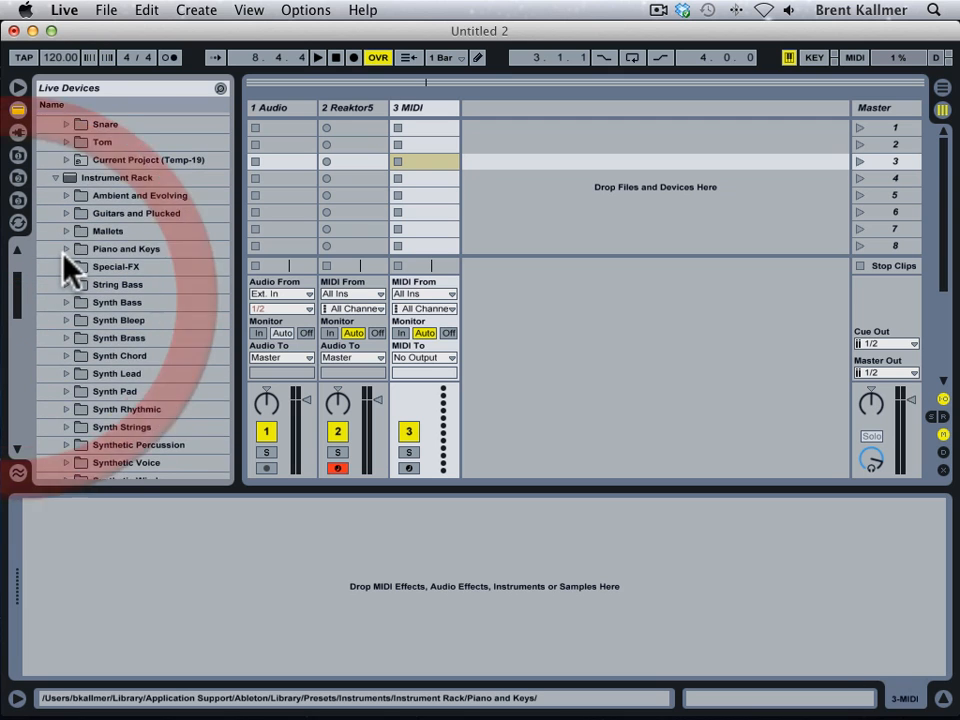
left_click(76, 248)
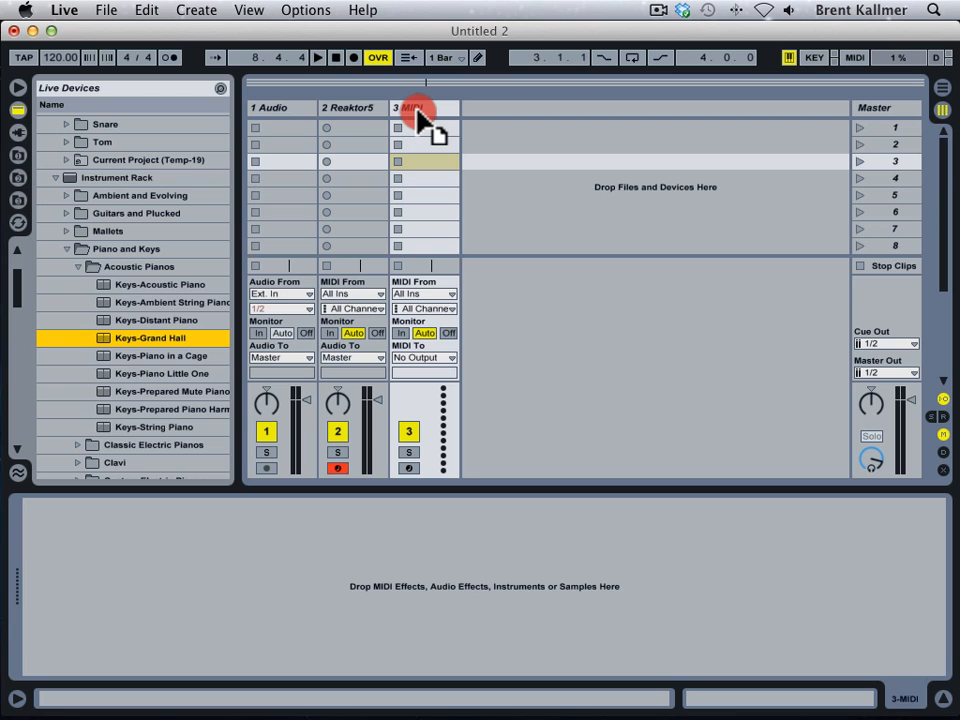
Load the Keys-Grand Hall piano rack onto track 3
left_click(150, 336)
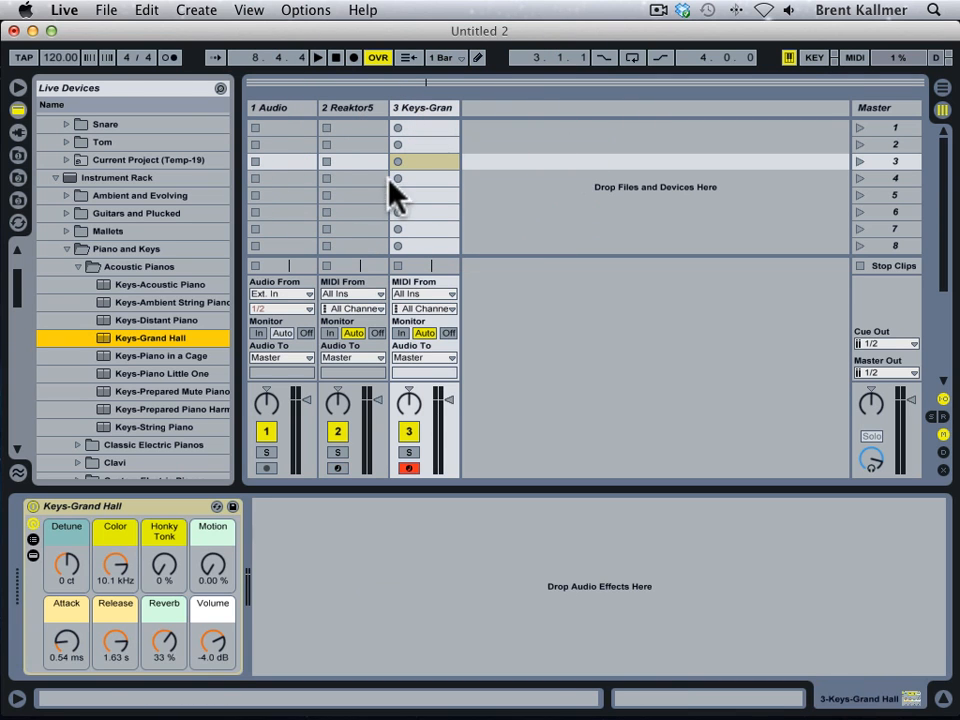
mouse_move(100, 520)
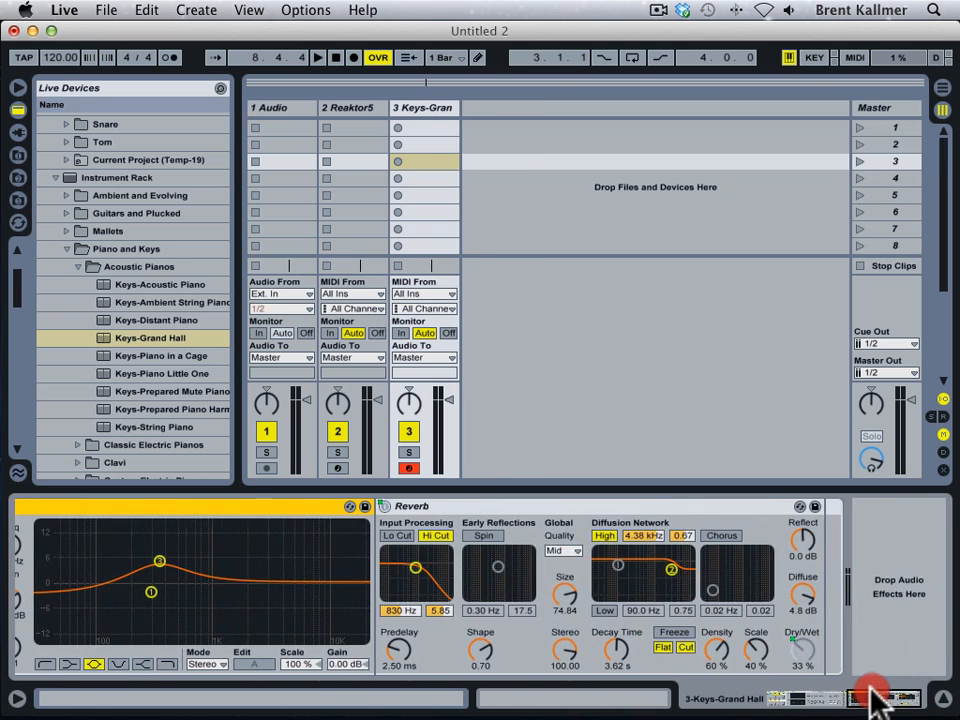
mouse_move(800, 650)
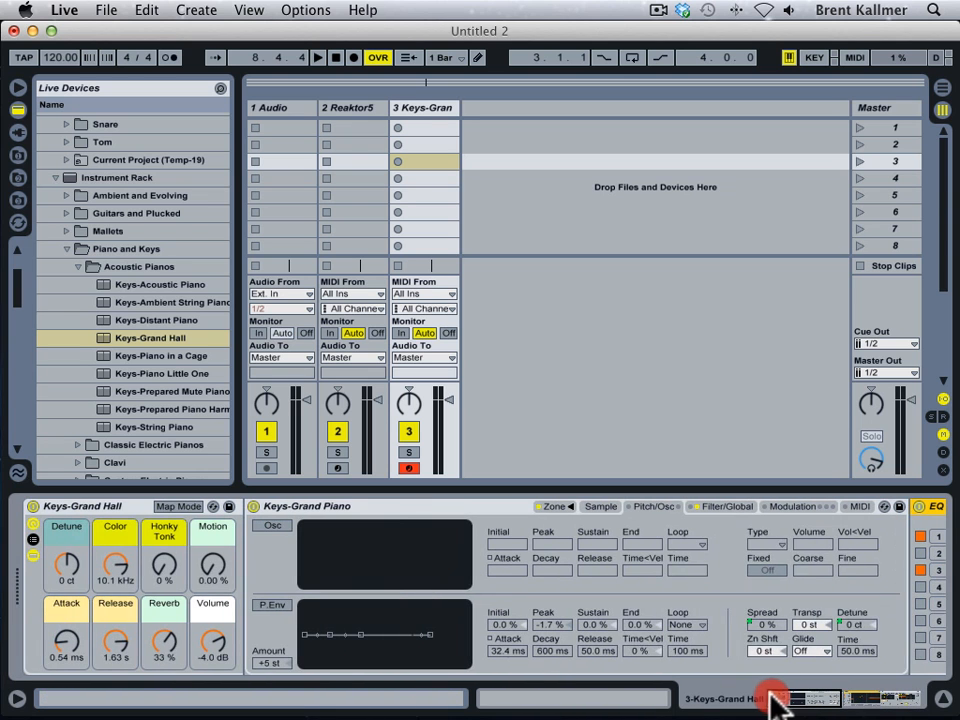
mouse_move(22, 572)
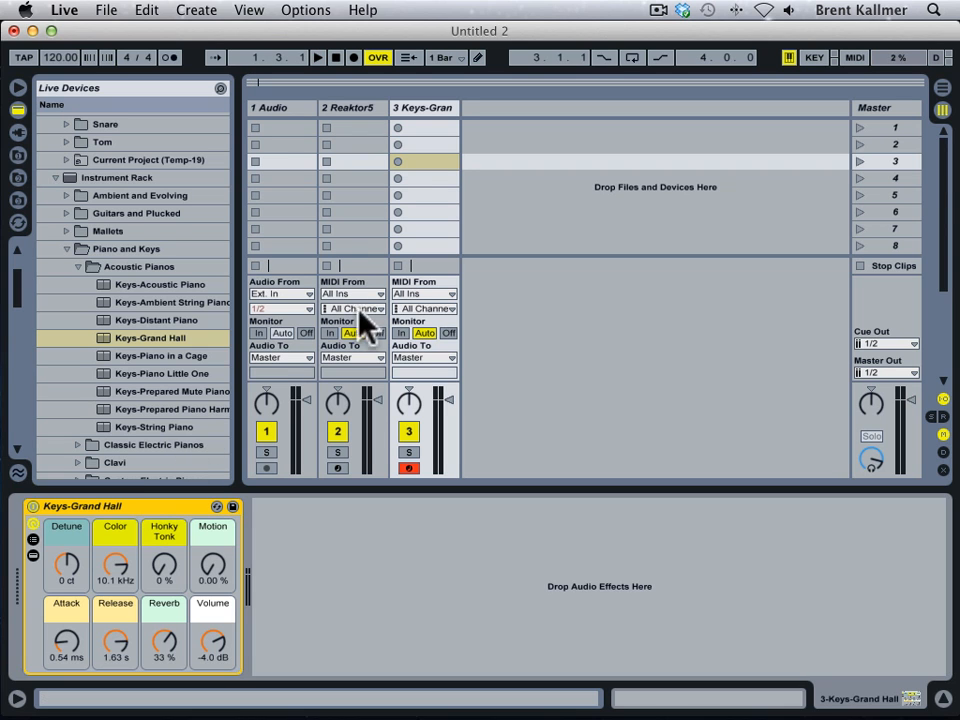
Set track 3's MIDI From to 2-Reaktor5 (Reaktor5 output) with Monitor set to In
left_click(424, 294)
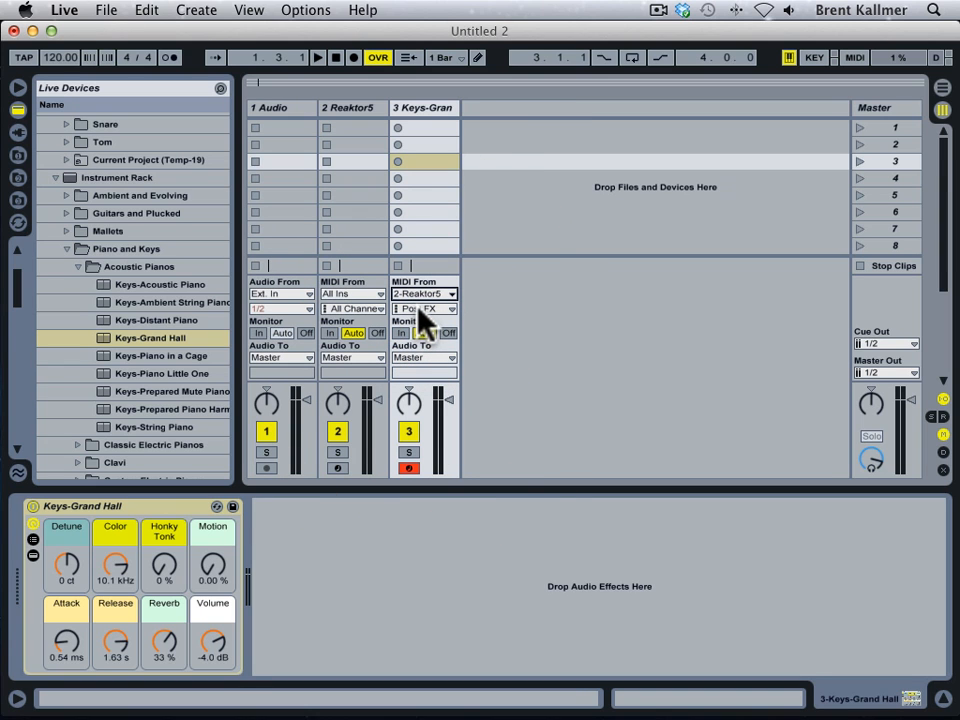
left_click(424, 308)
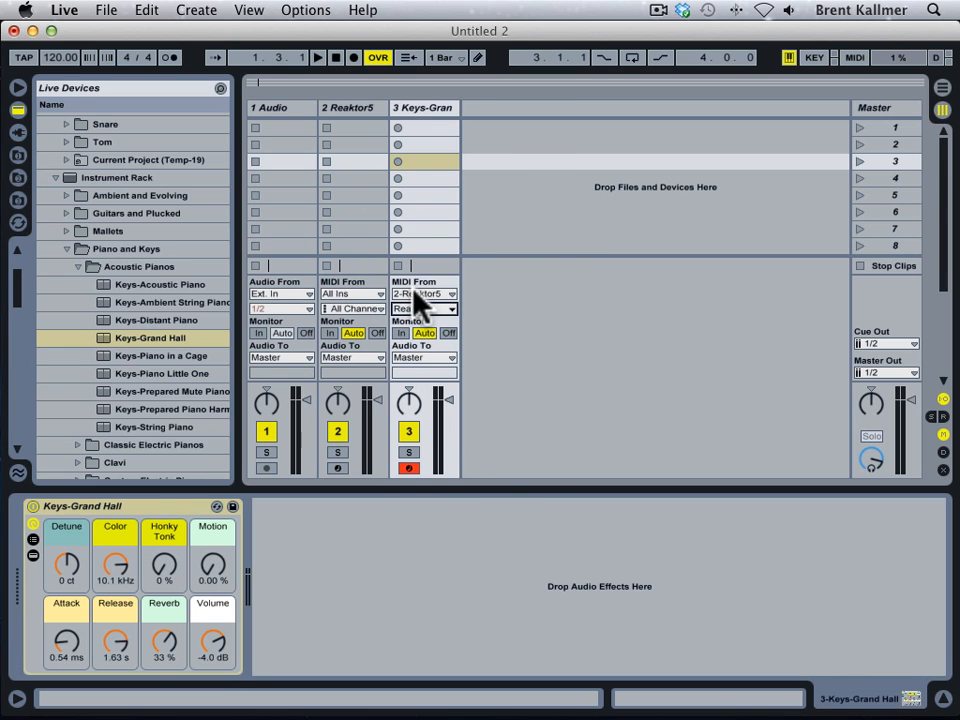
left_click(400, 332)
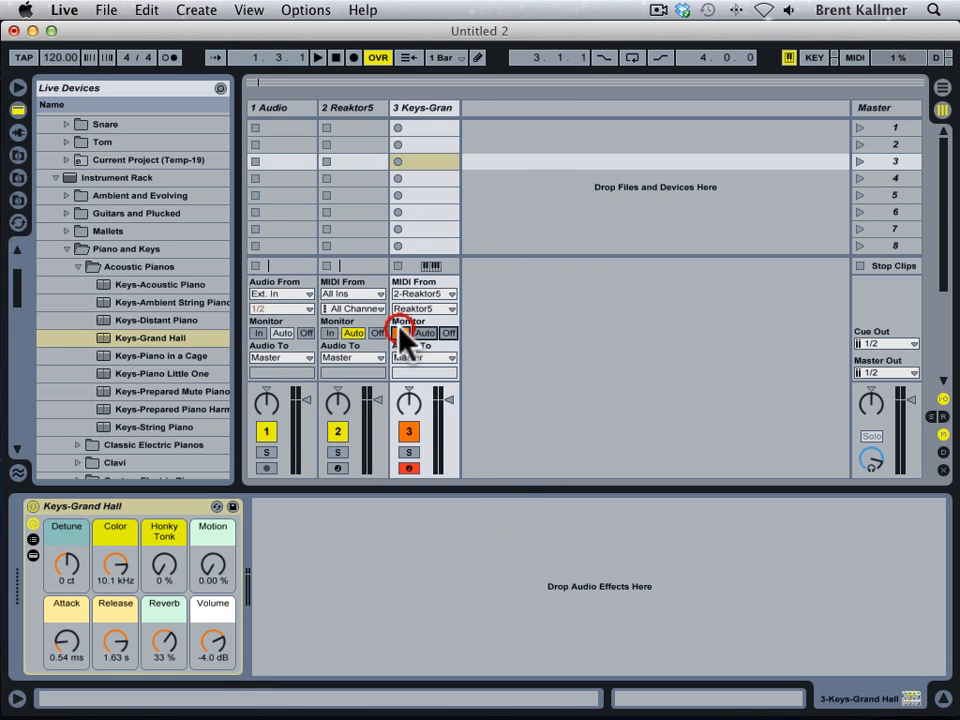
left_click(352, 108)
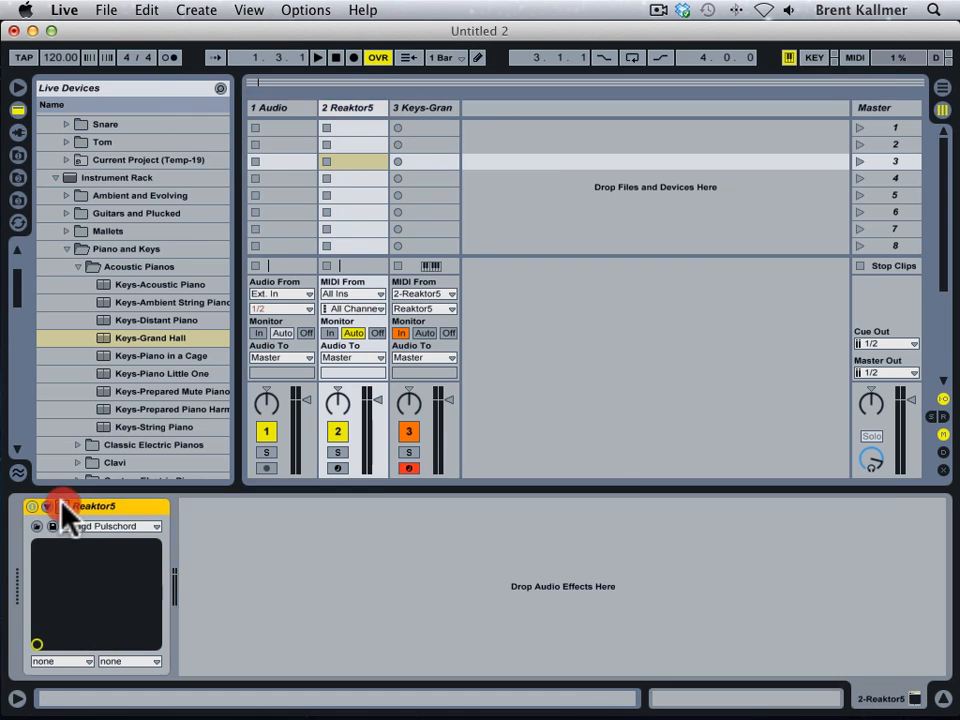
Switch Spiral to the 067 Affliction 2 snapshot from Bank 4
left_click(64, 508)
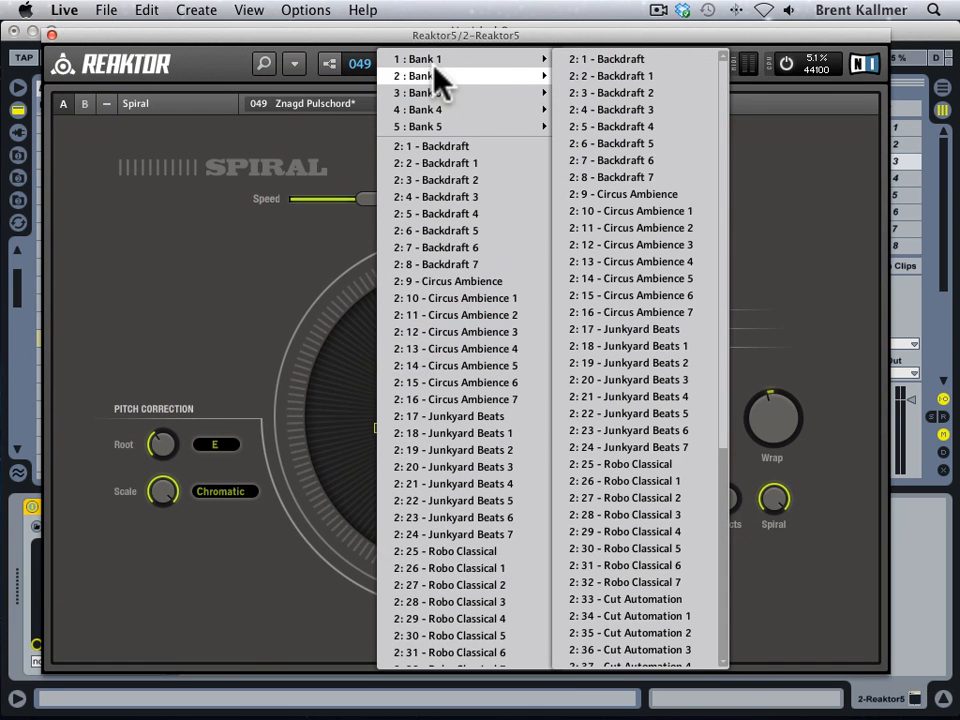
mouse_move(418, 108)
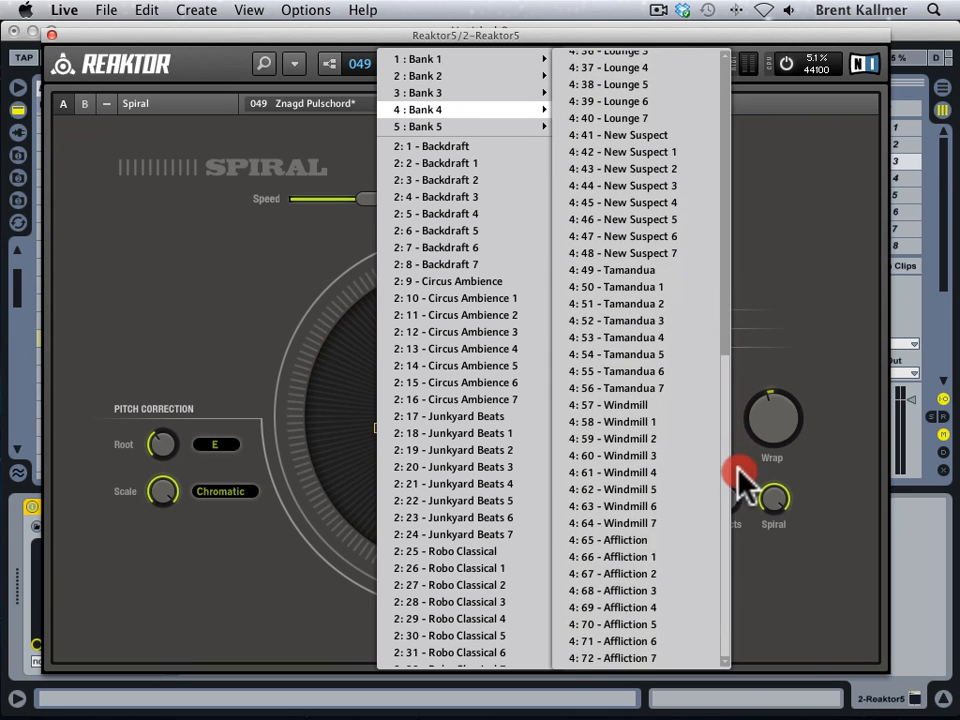
left_click(612, 572)
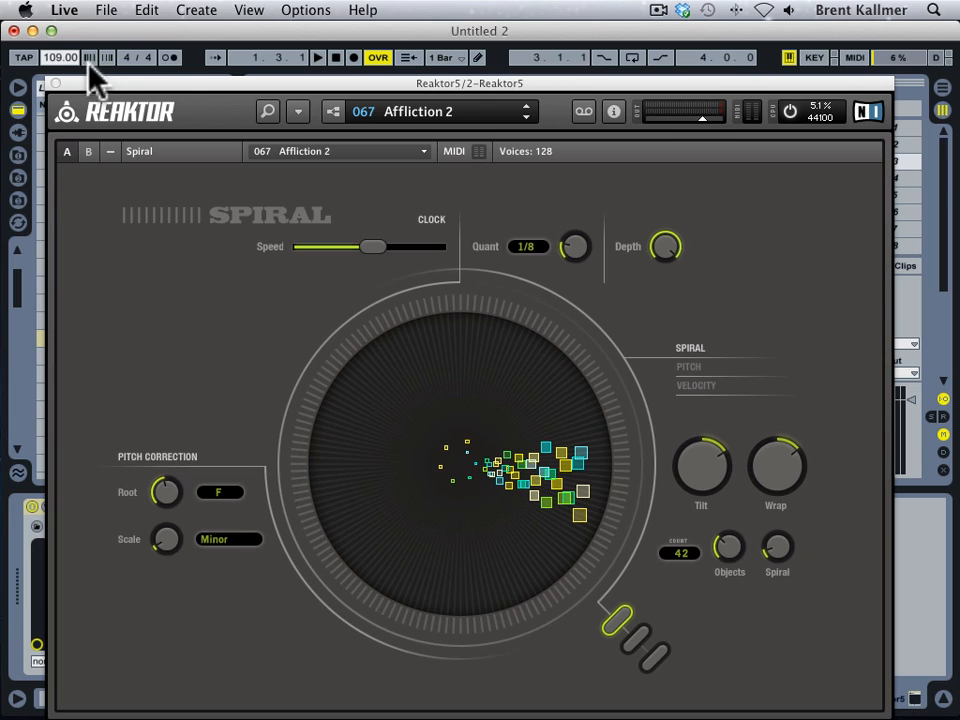
mouse_move(100, 96)
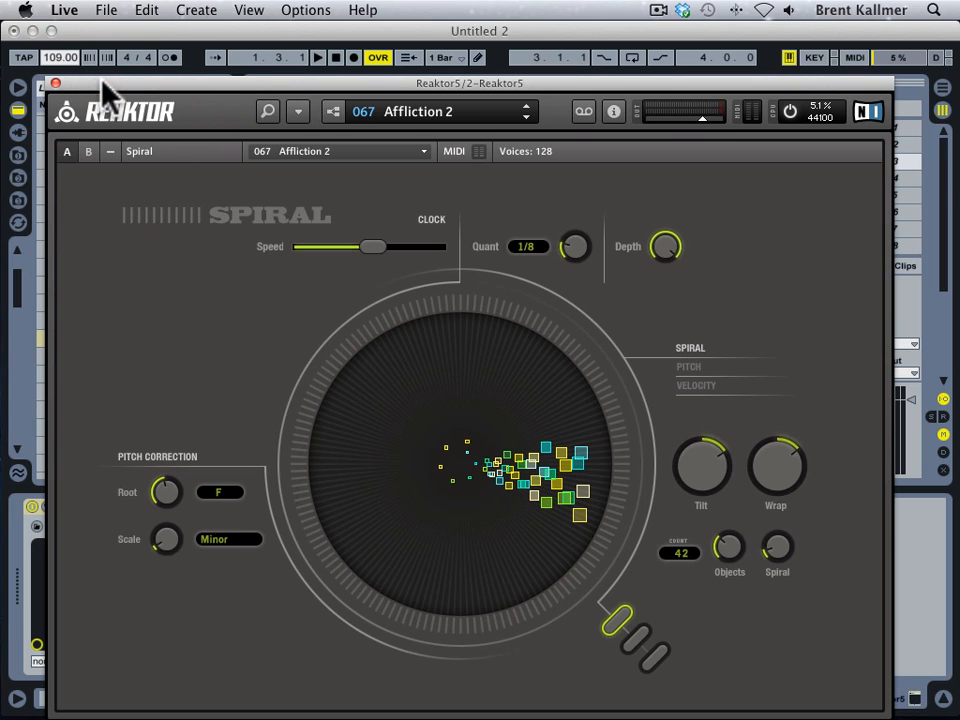
mouse_move(750, 290)
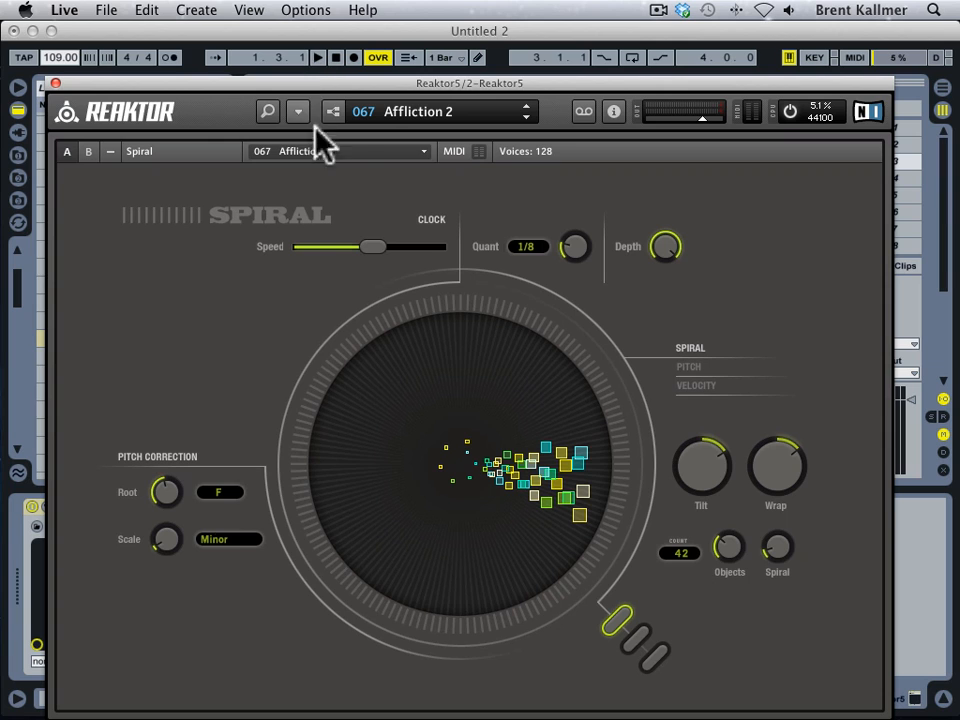
mouse_move(380, 220)
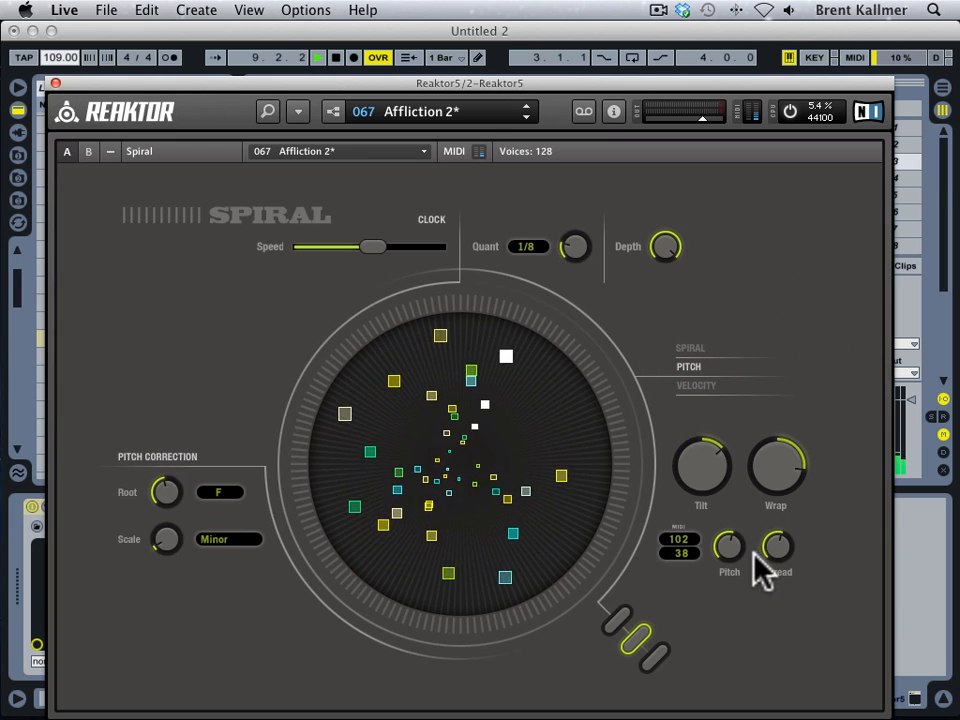
Retune Spiral's Pitch and Spread knobs to scatter the pattern's notes differently
left_click_drag(728, 548, 736, 544)
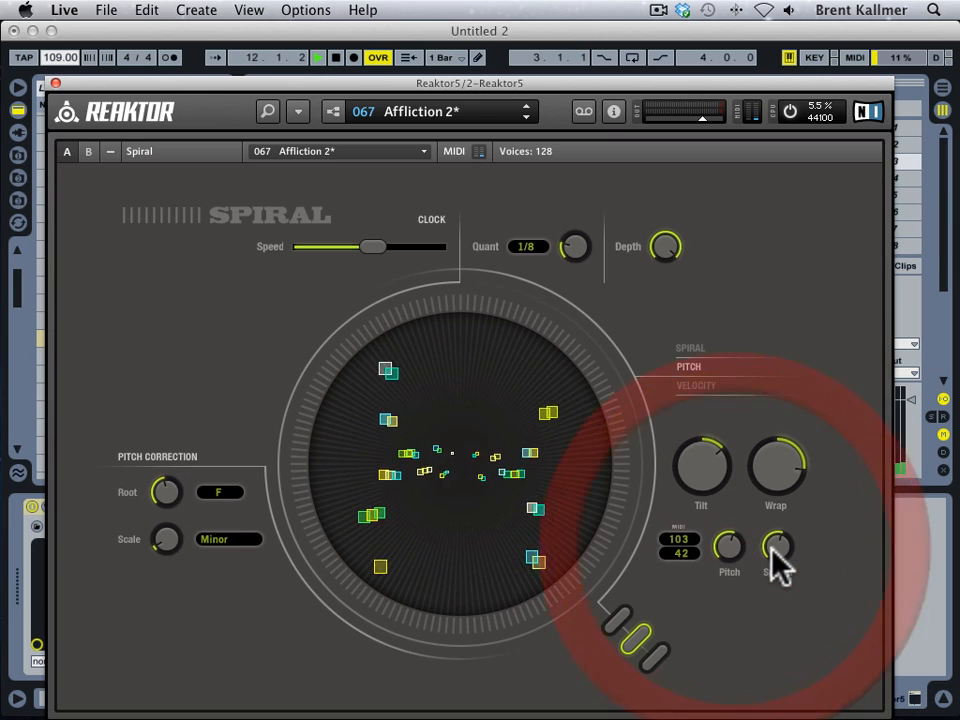
left_click_drag(778, 548, 778, 560)
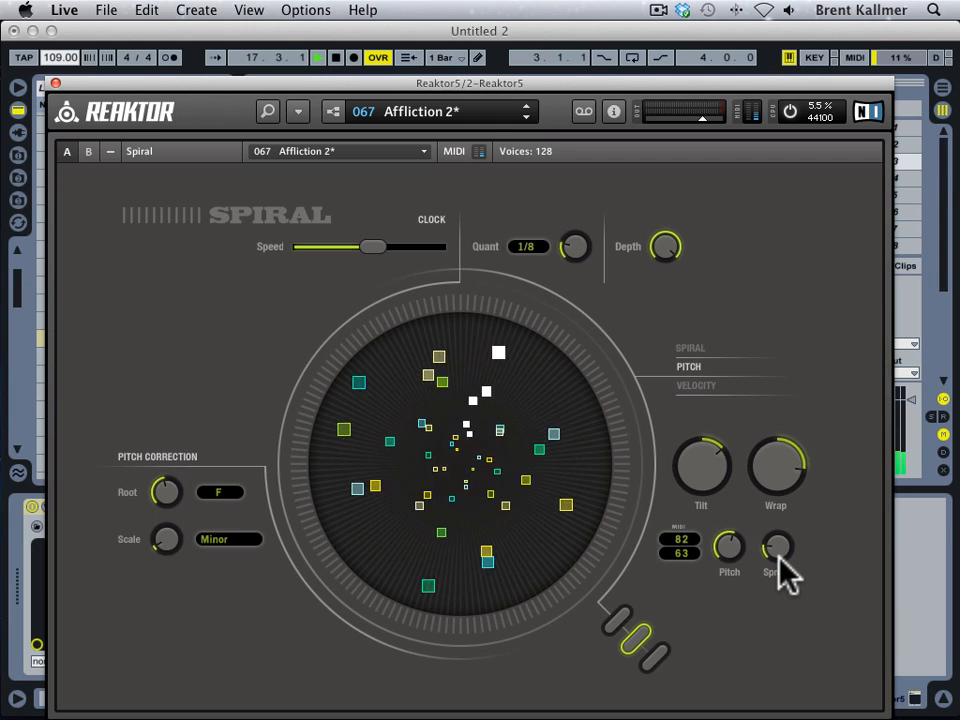
left_click_drag(778, 548, 778, 540)
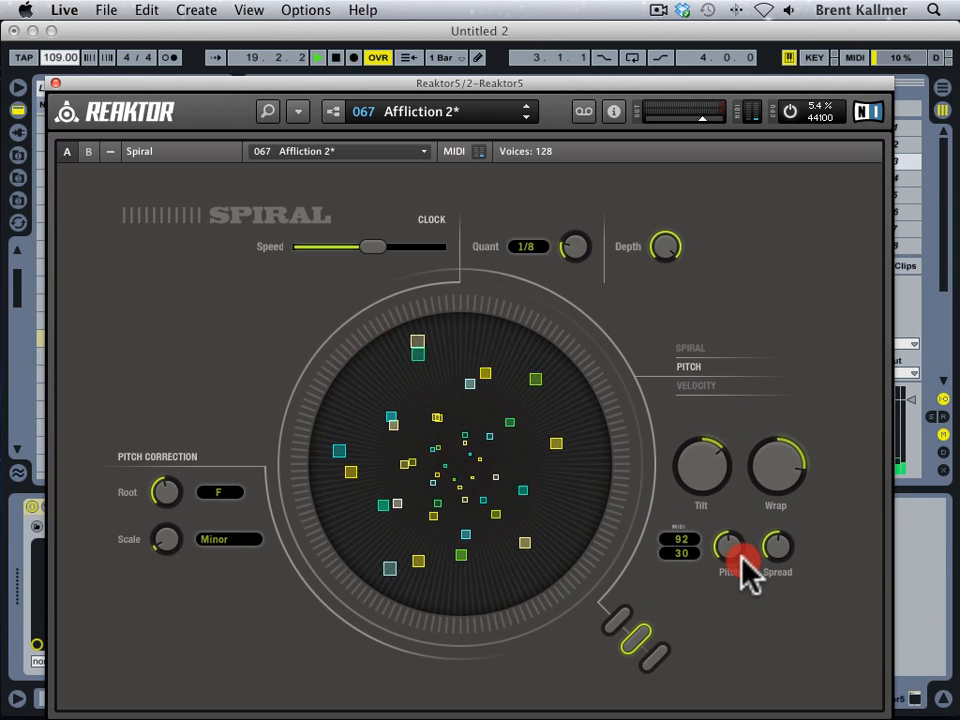
left_click_drag(730, 548, 736, 540)
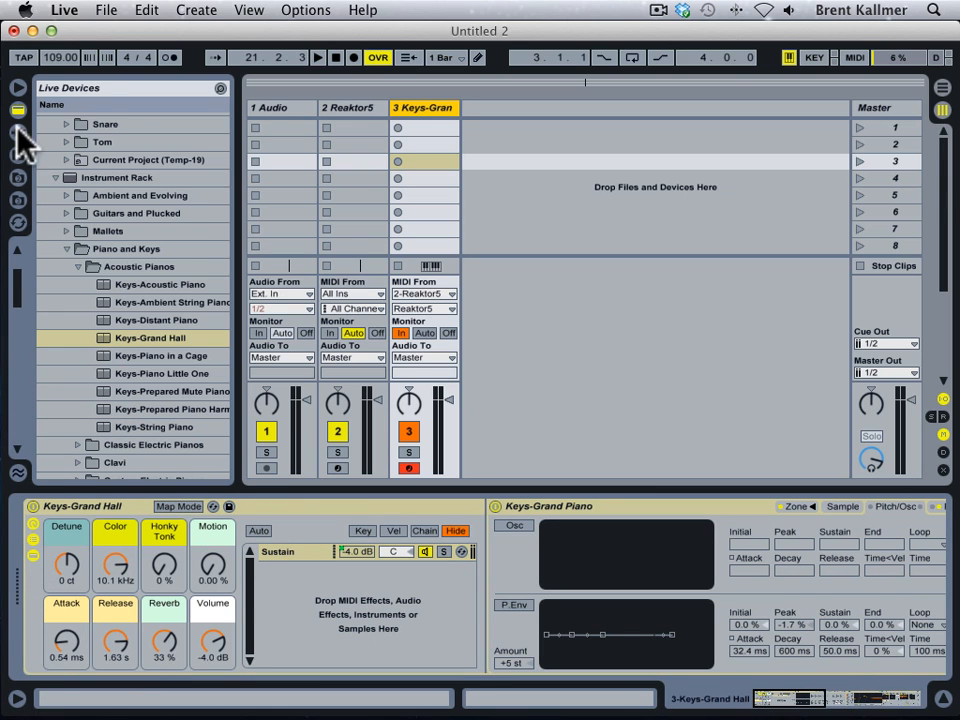
Switch the browser to Plug-in Devices to fetch Battery 3 for the rack
left_click(18, 132)
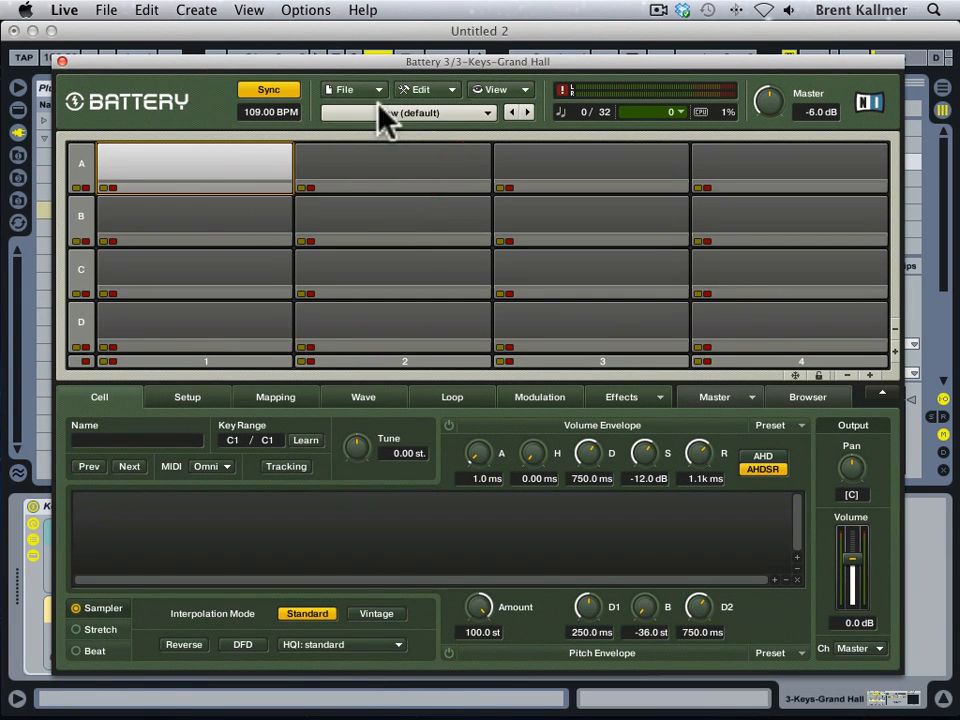
Load the Mega Synthetic Kit and select its Org cell mapped to E2
left_click(488, 112)
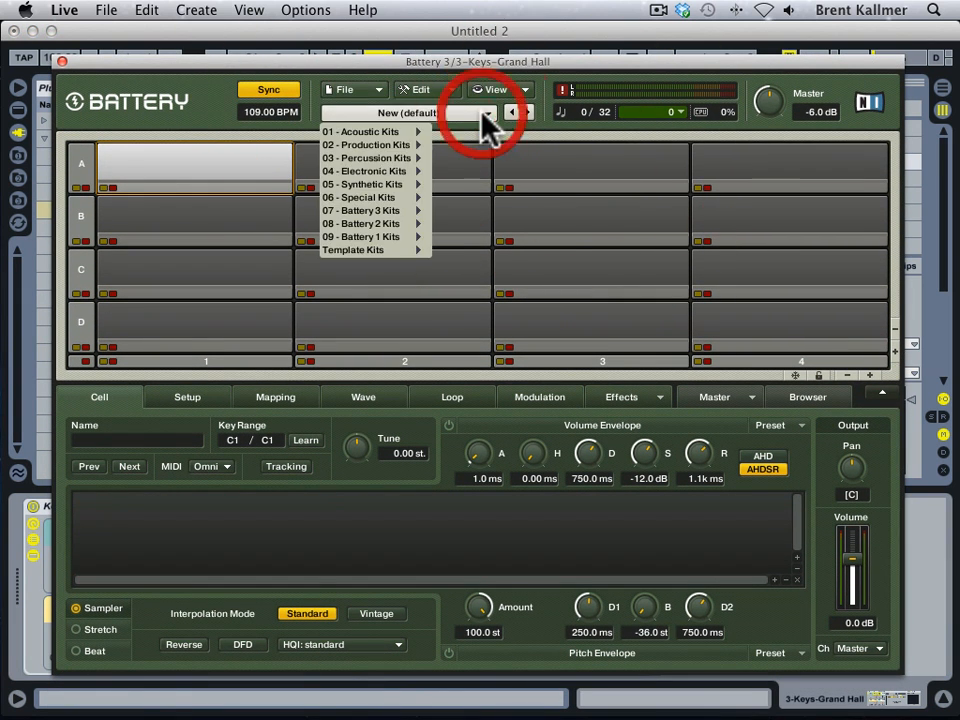
mouse_move(364, 184)
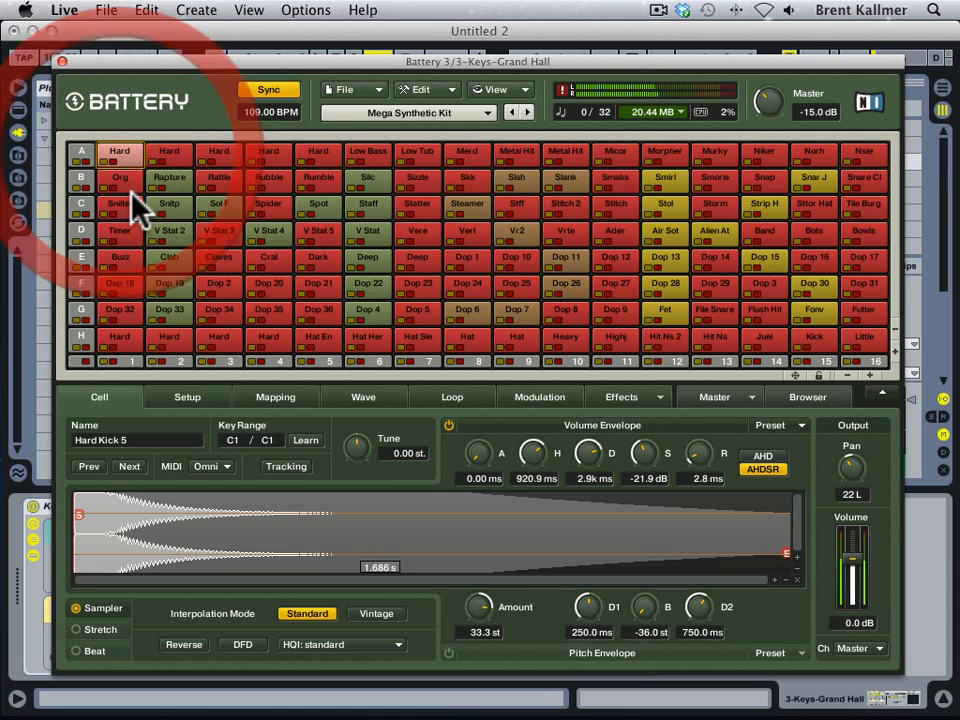
left_click(120, 176)
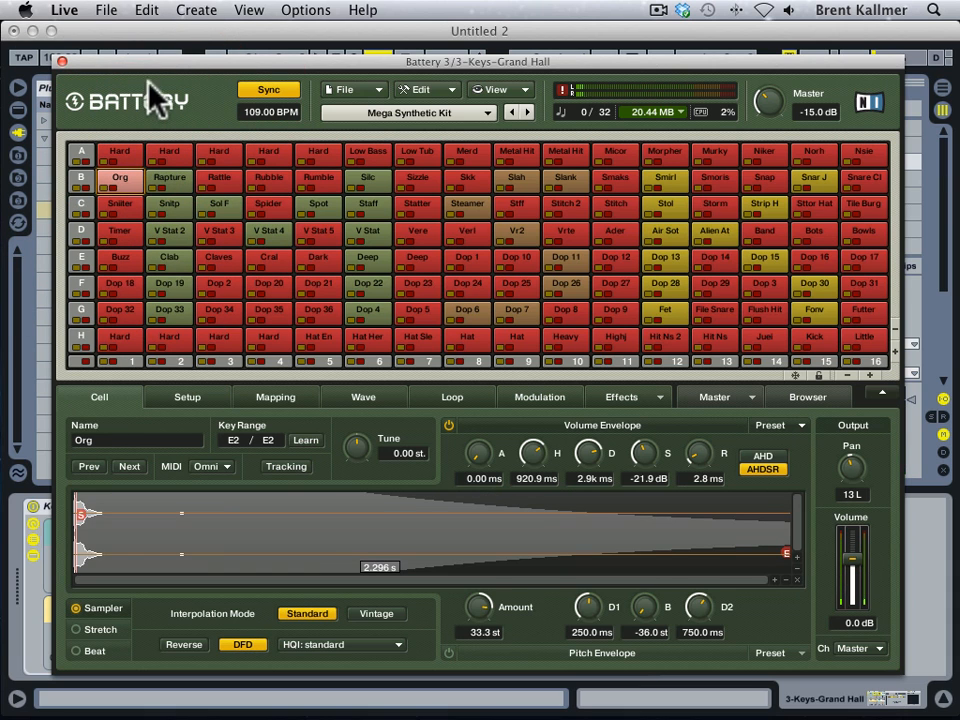
mouse_move(256, 50)
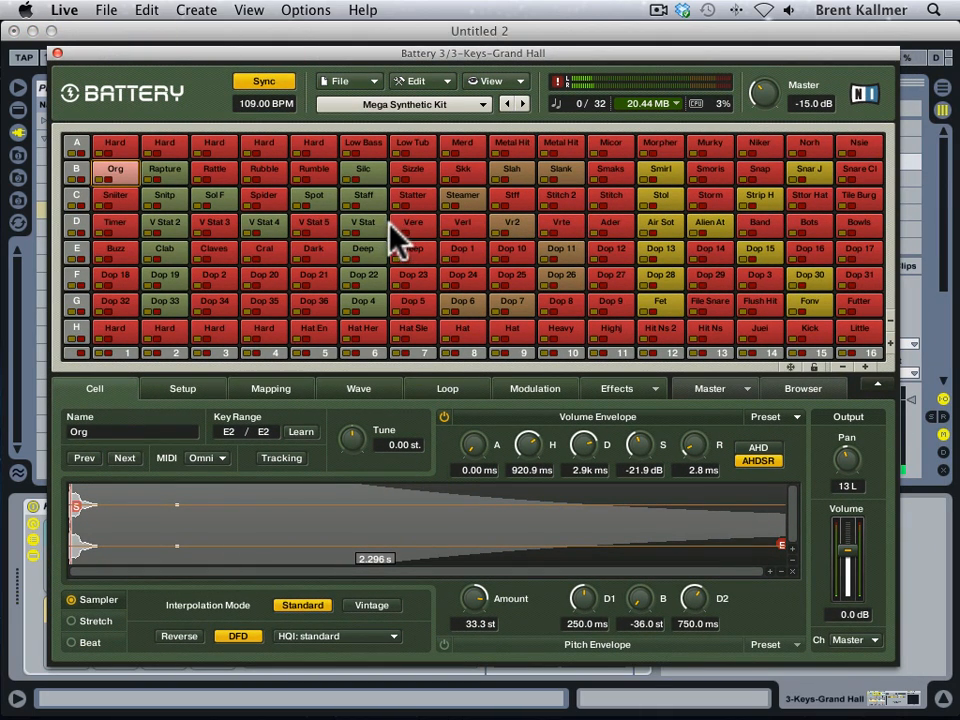
mouse_move(644, 264)
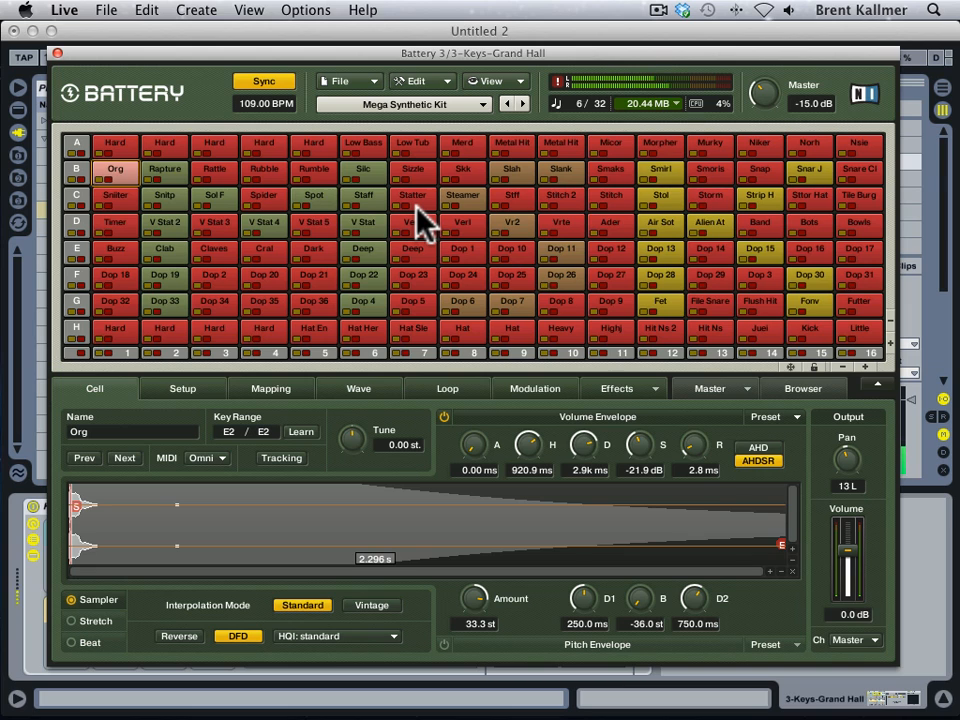
mouse_move(336, 224)
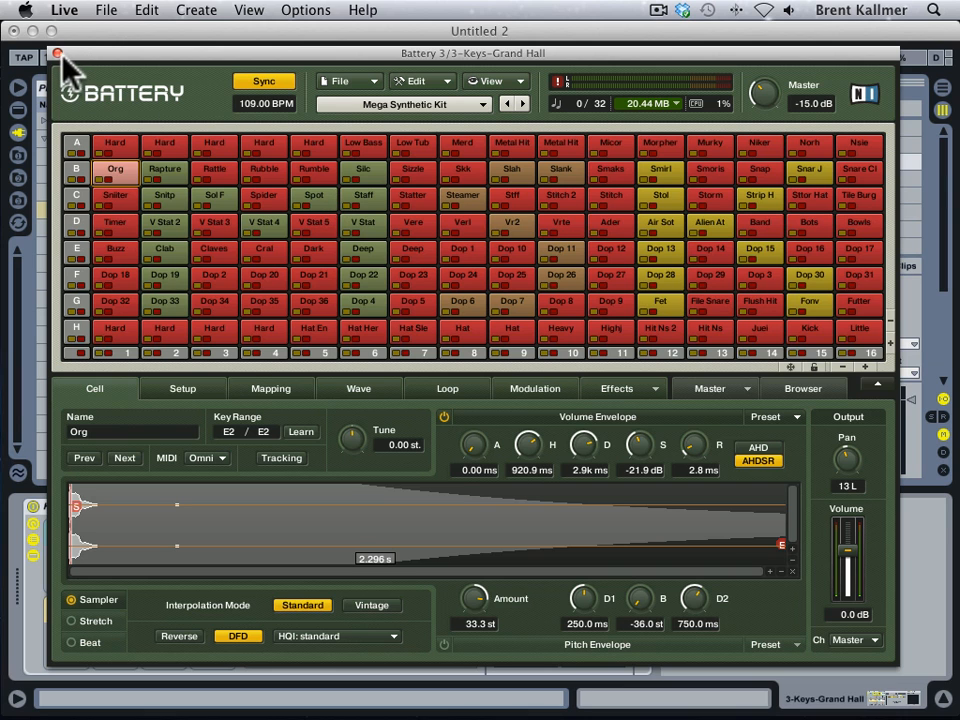
Close the Battery 3 plug-in window to return to the Session mixer
left_click(56, 52)
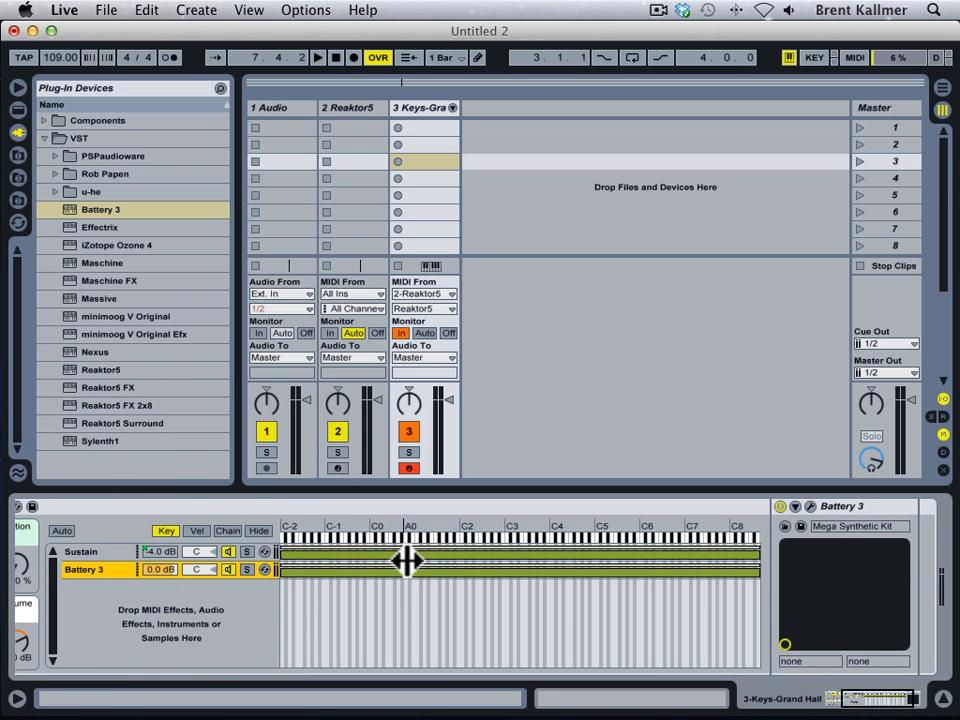
mouse_move(780, 596)
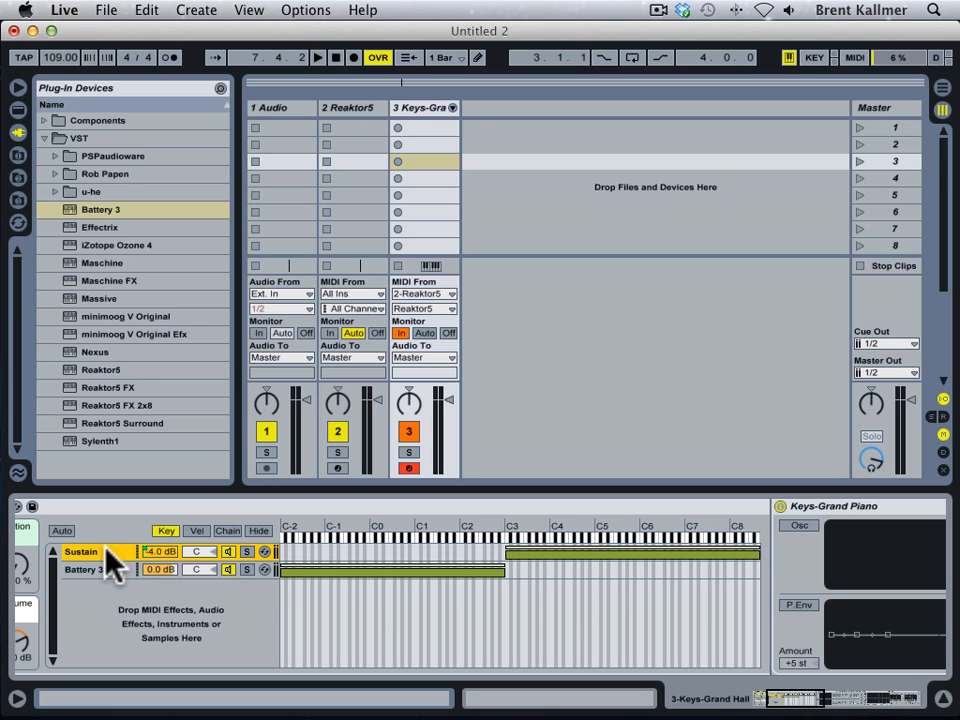
mouse_move(82, 584)
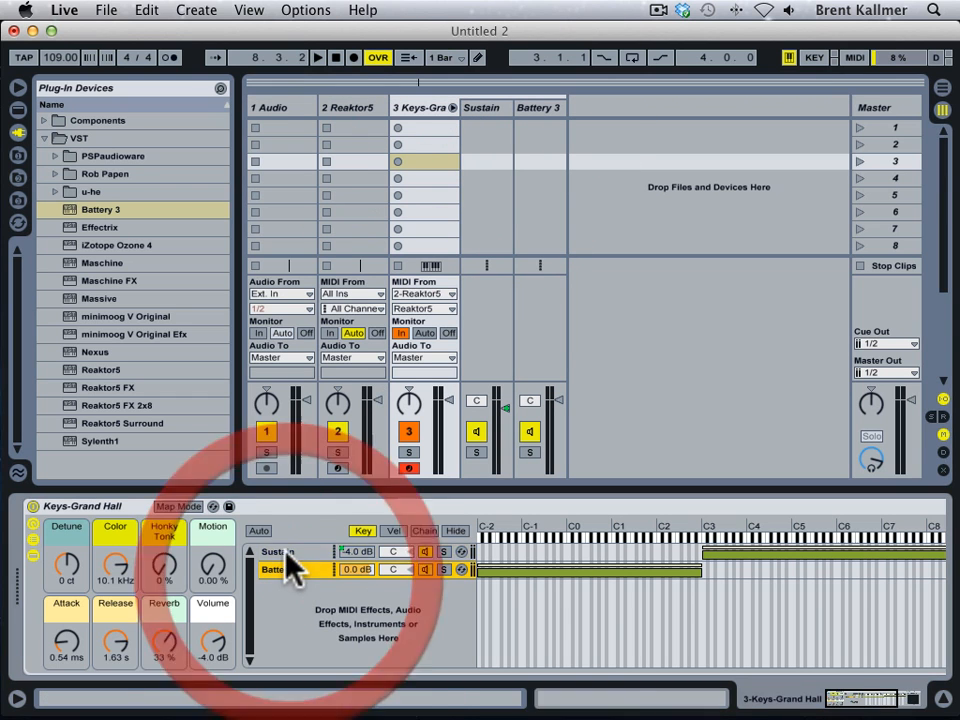
Inspect the Sustain and Battery 3 chains, then browse the built-in MIDI Effects instead of Instruments
left_click(484, 108)
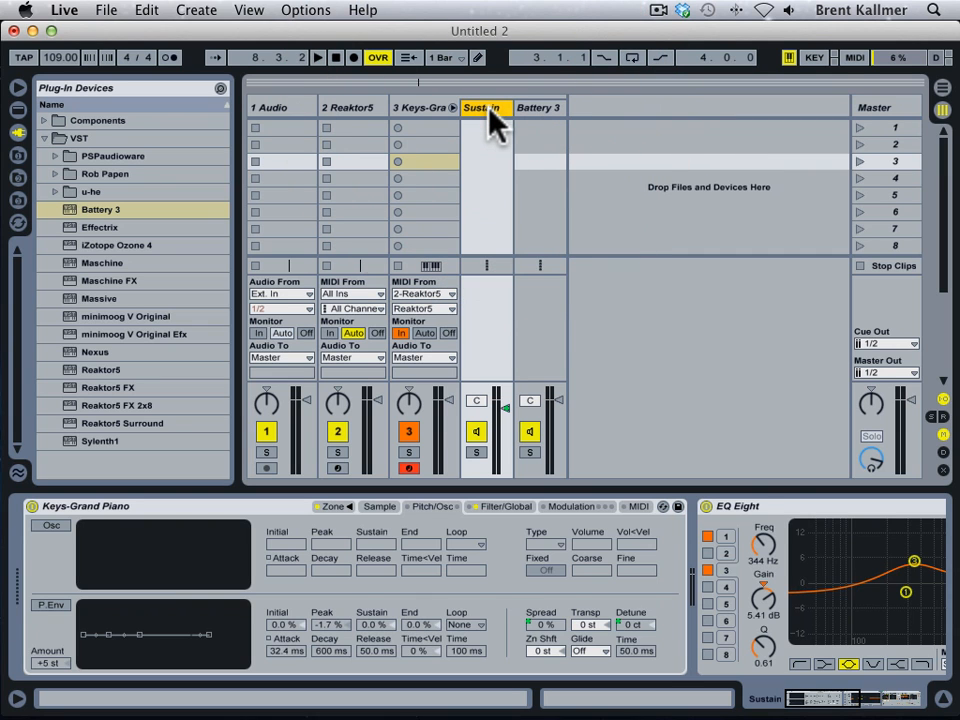
left_click(540, 108)
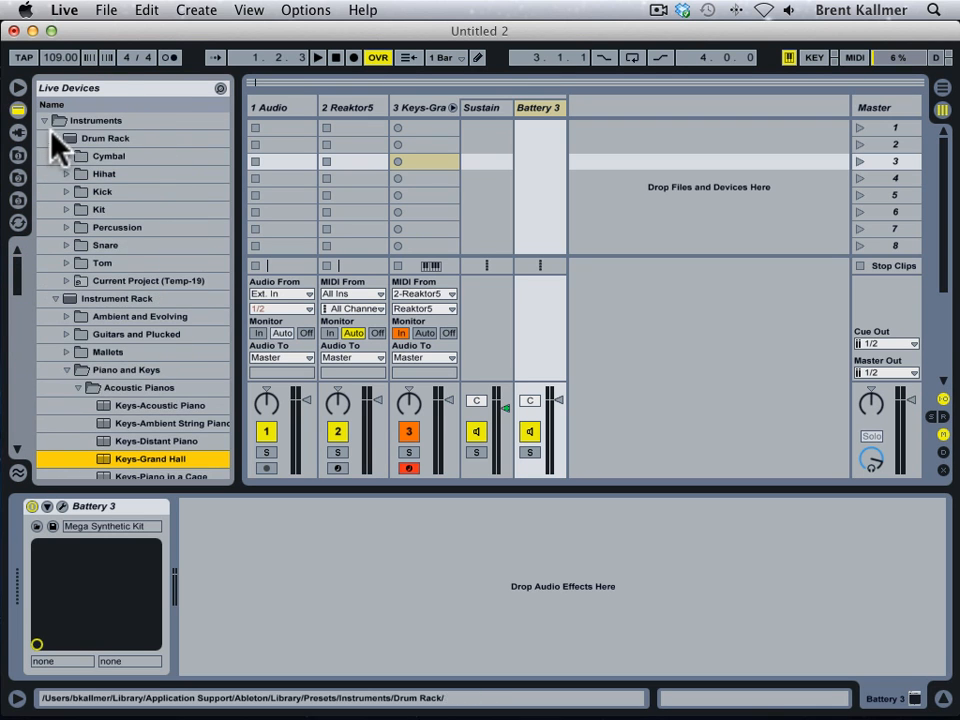
left_click(44, 120)
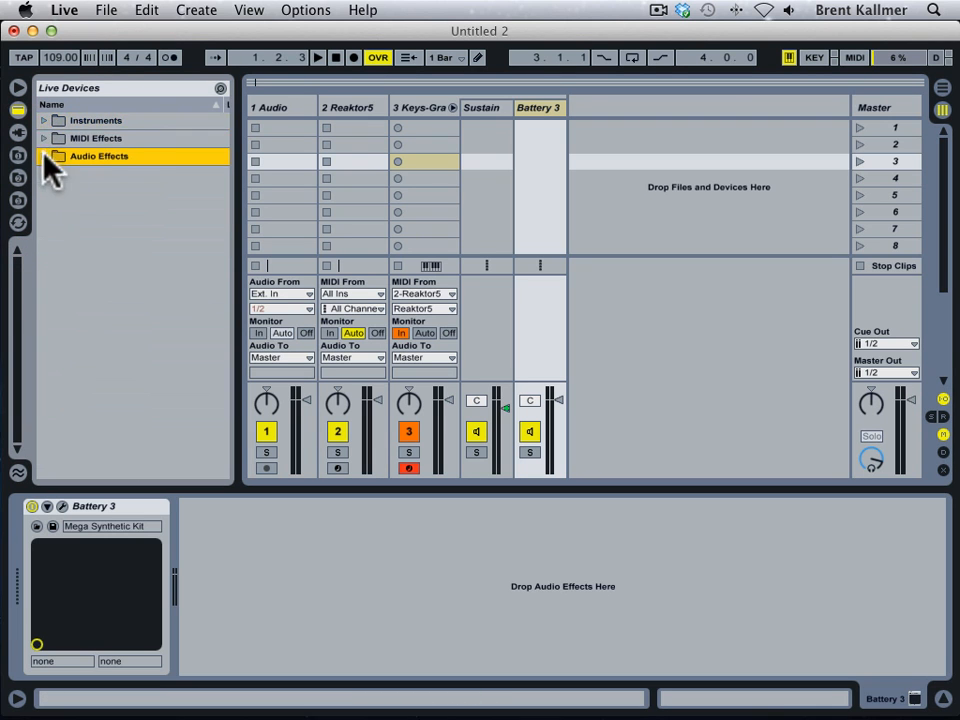
left_click(100, 244)
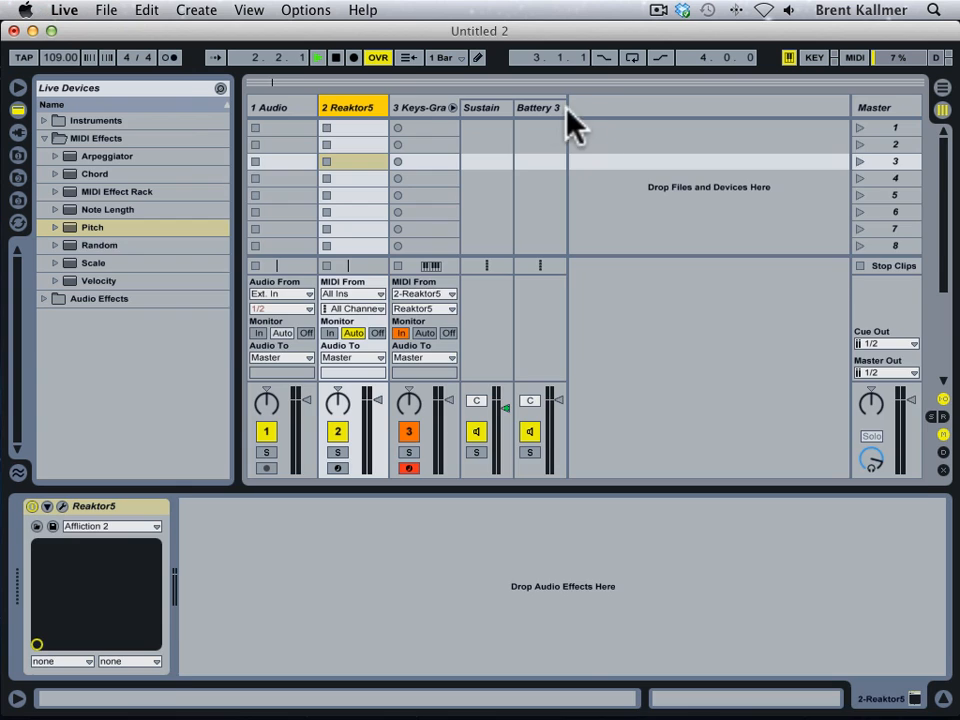
Insert a Pitch MIDI effect ahead of Battery 3 on the drum chain
double_click(538, 108)
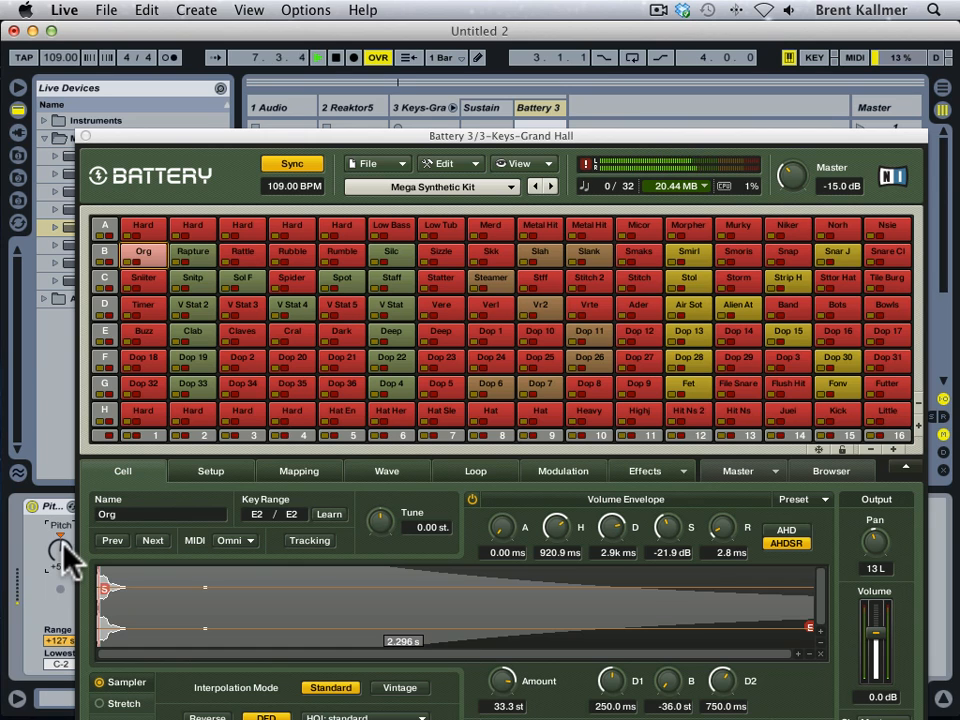
mouse_move(204, 576)
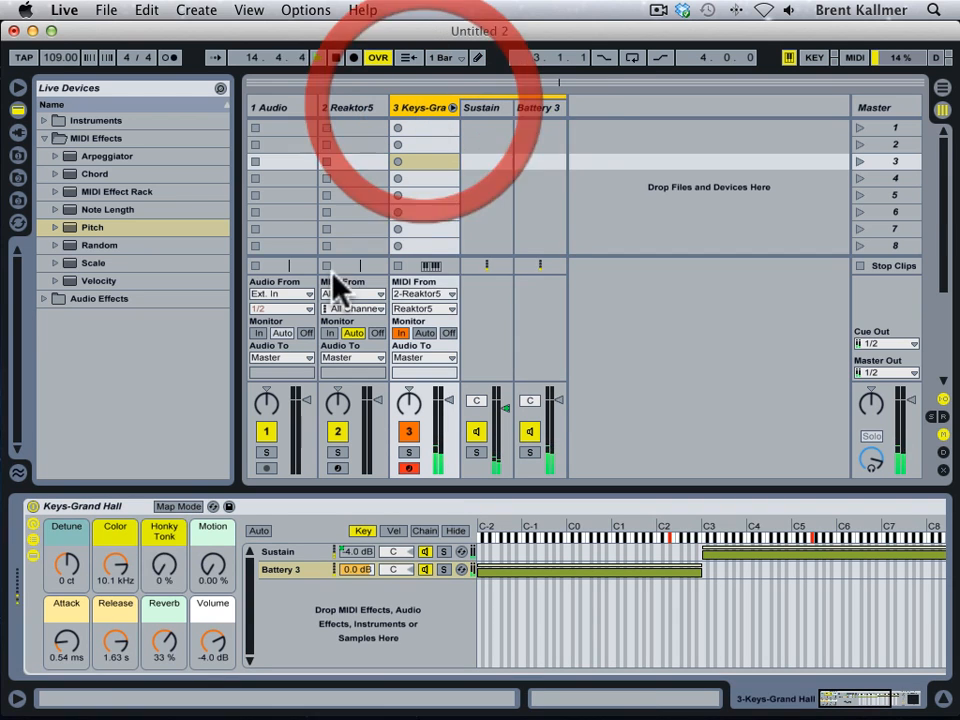
Show the Battery 3 chain's devices with Pitch at +4 st feeding Battery 3
left_click_drag(212, 642, 212, 624)
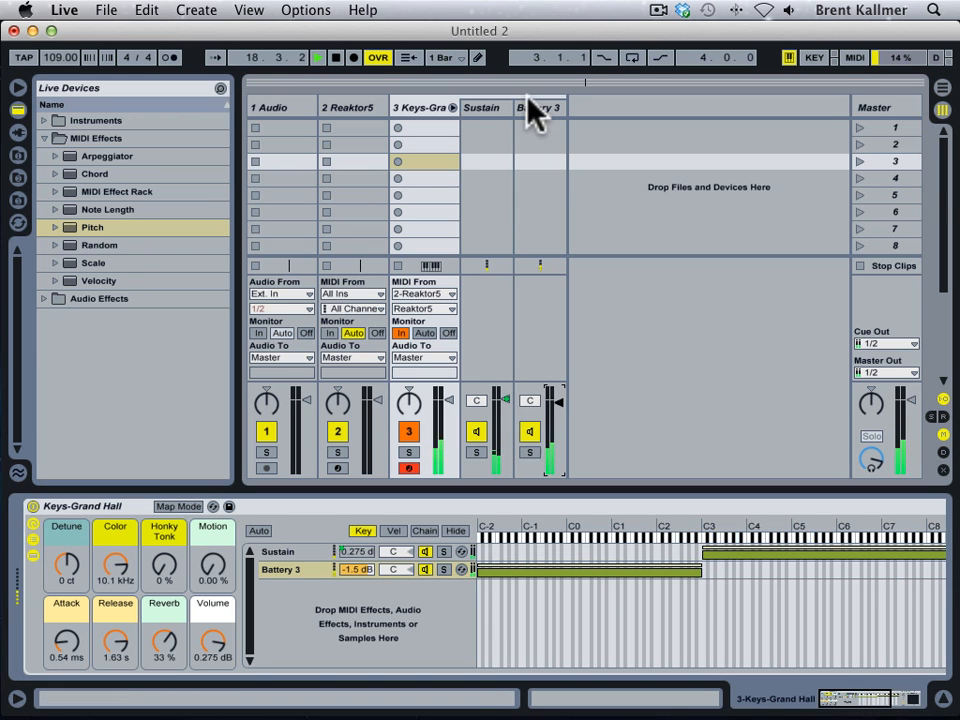
left_click(486, 108)
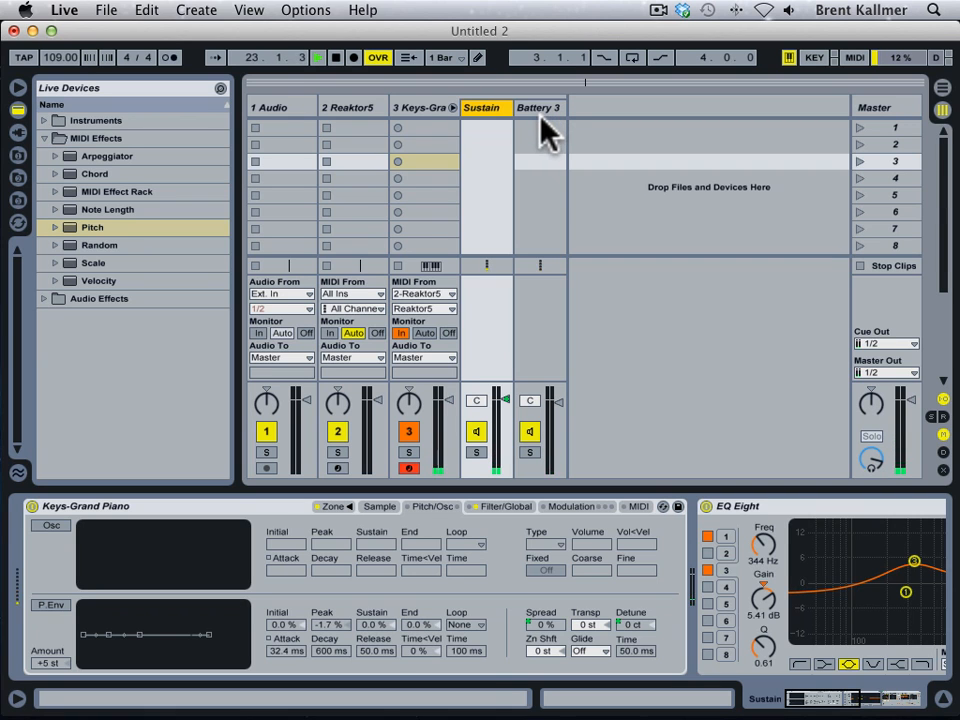
left_click(540, 108)
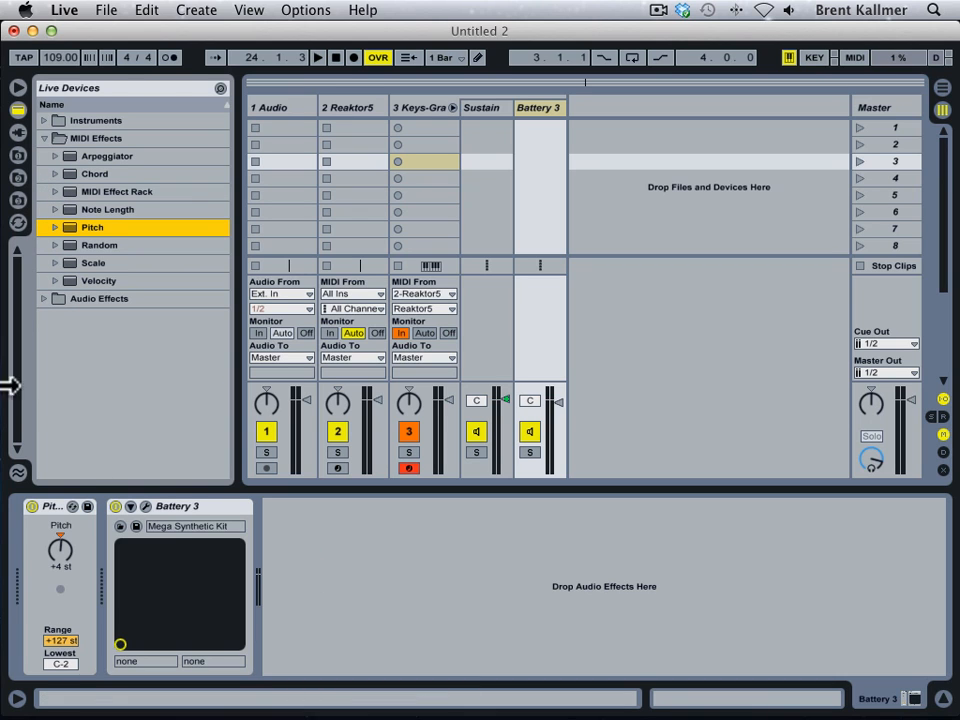
mouse_move(24, 176)
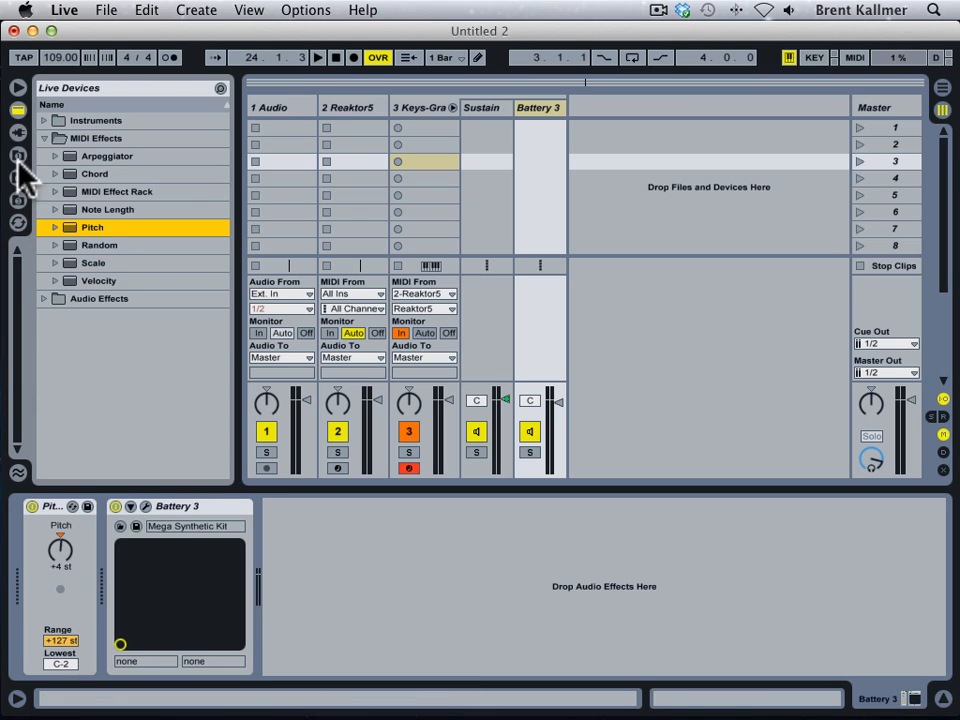
mouse_move(62, 352)
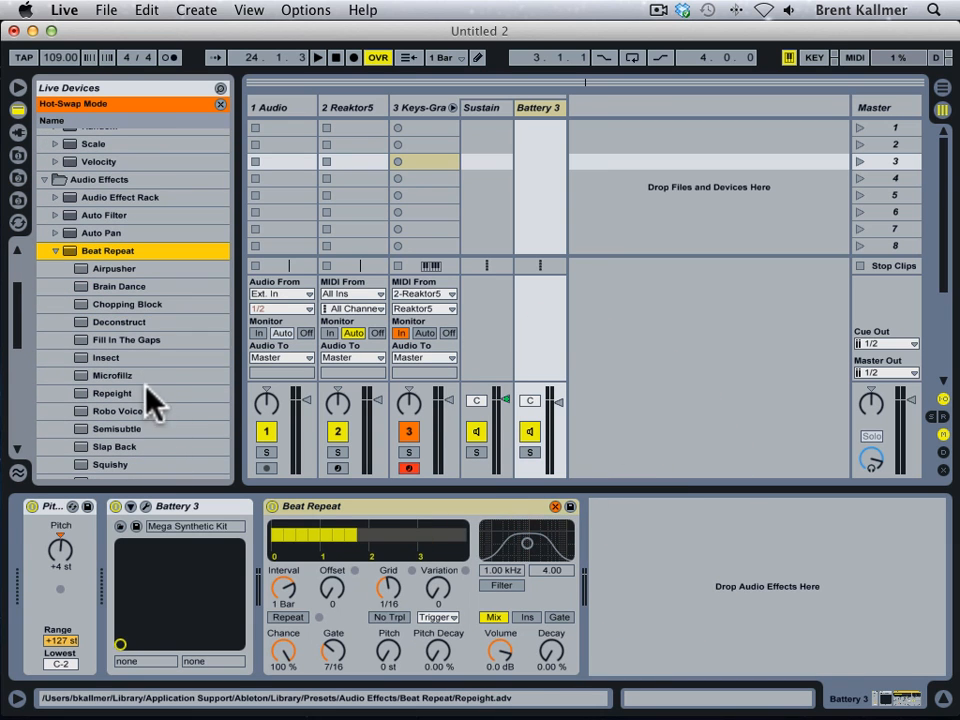
Load Beat Repeat after Battery 3 and hot-swap it to the Semisubtle preset
left_click(112, 376)
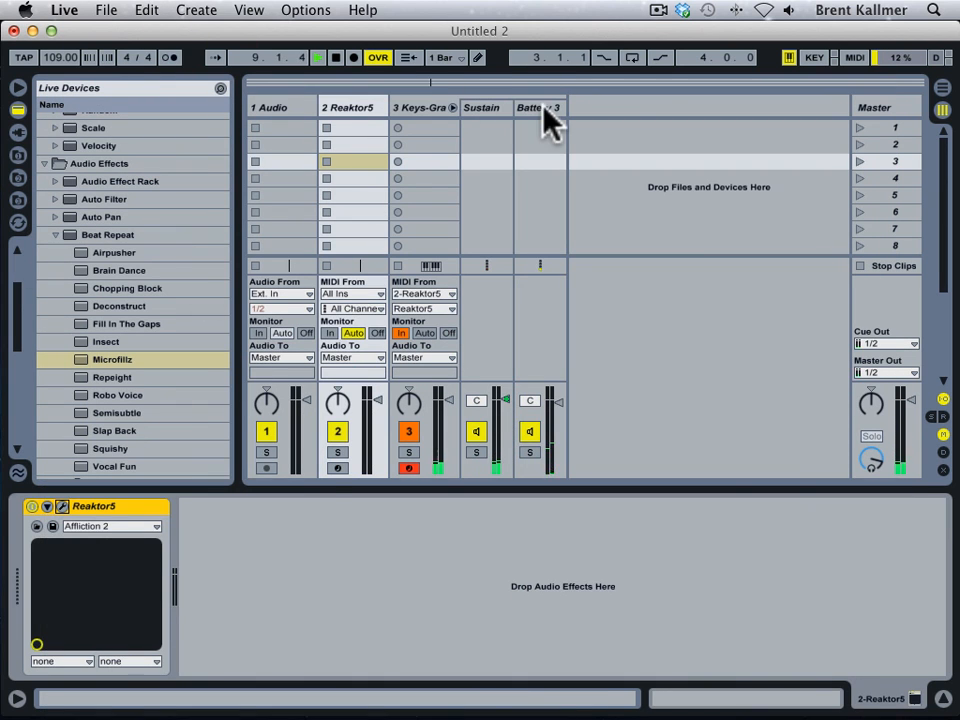
left_click(540, 108)
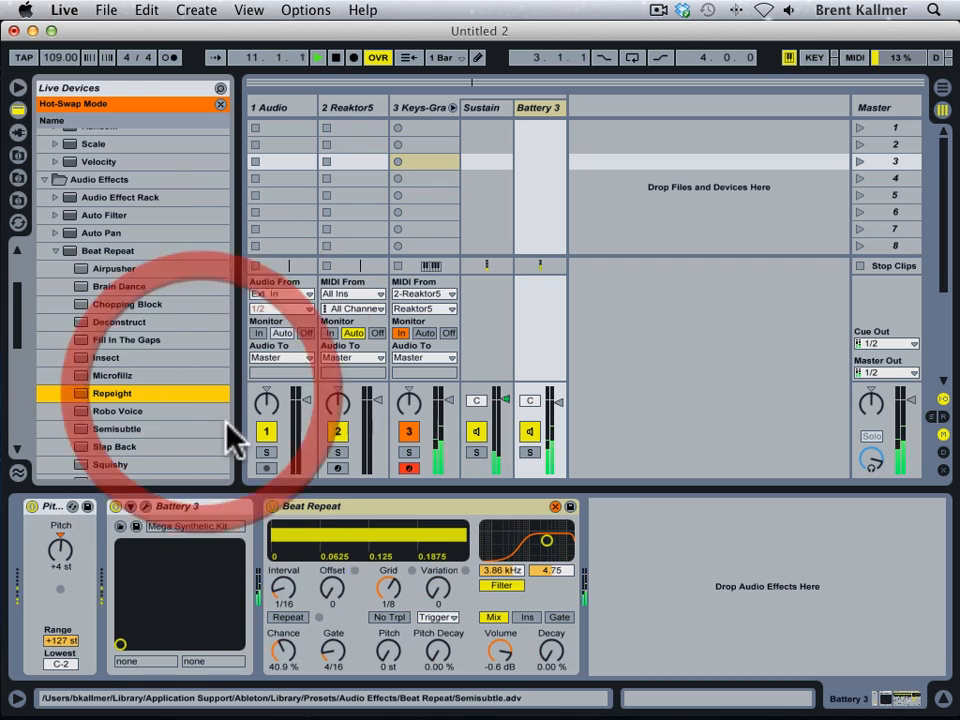
left_click(116, 428)
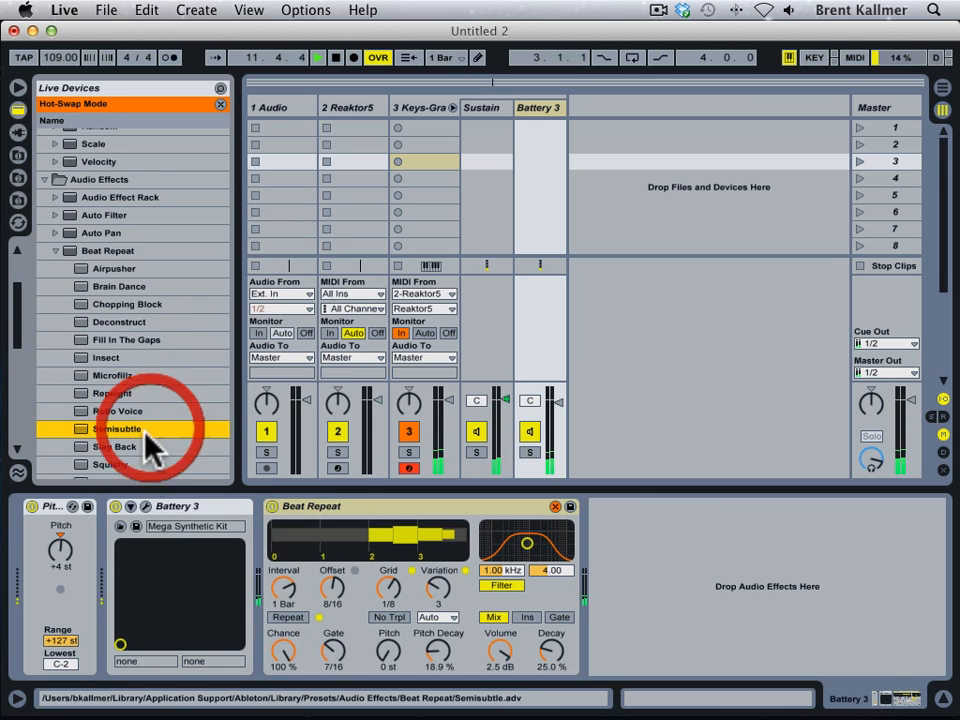
left_click(116, 446)
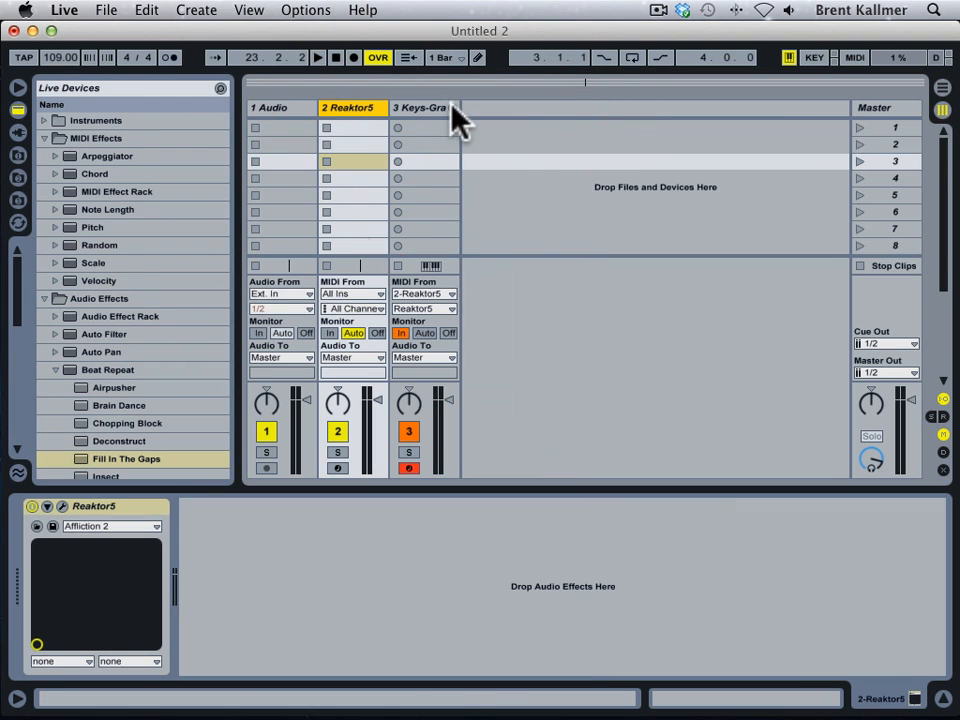
Return to the 3 Keys-Grand Hall track showing its rack with Sustain and Battery 3 chains
left_click(420, 108)
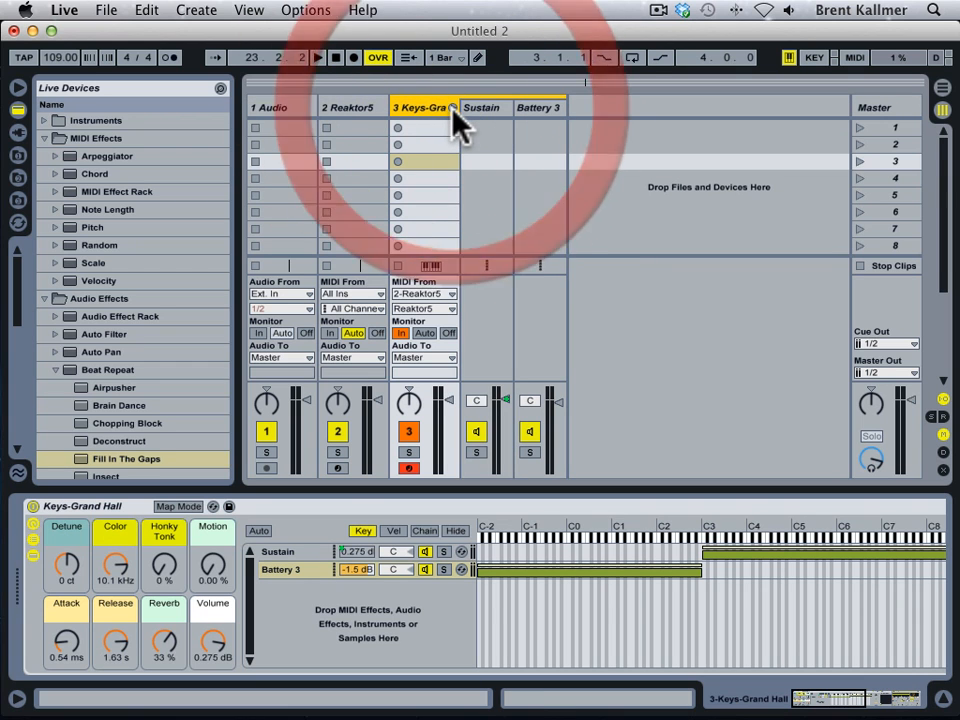
left_click(484, 108)
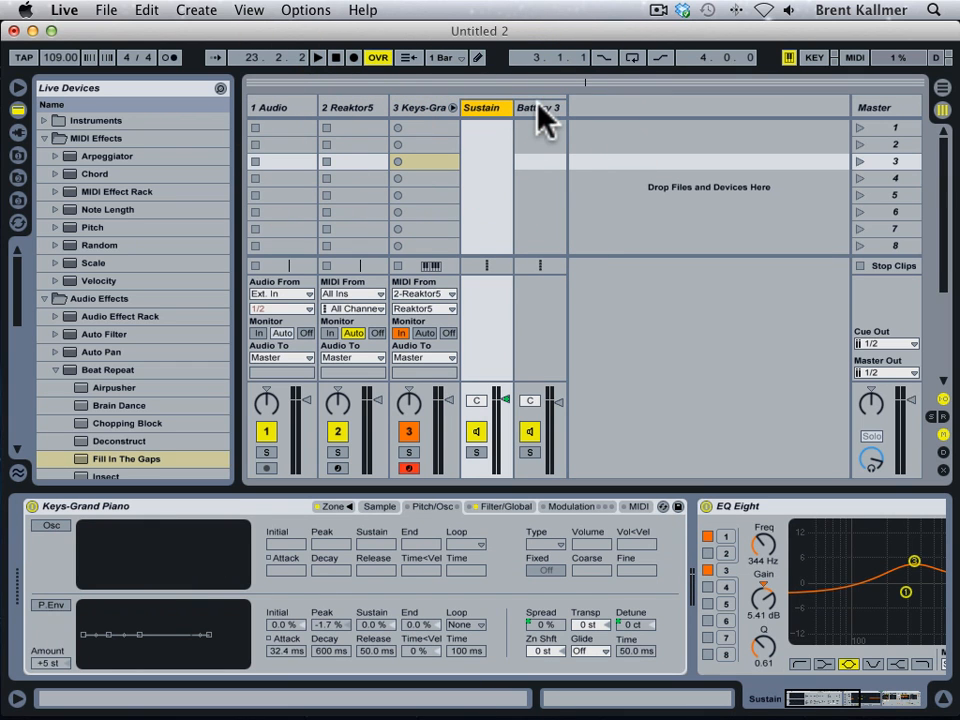
left_click(352, 108)
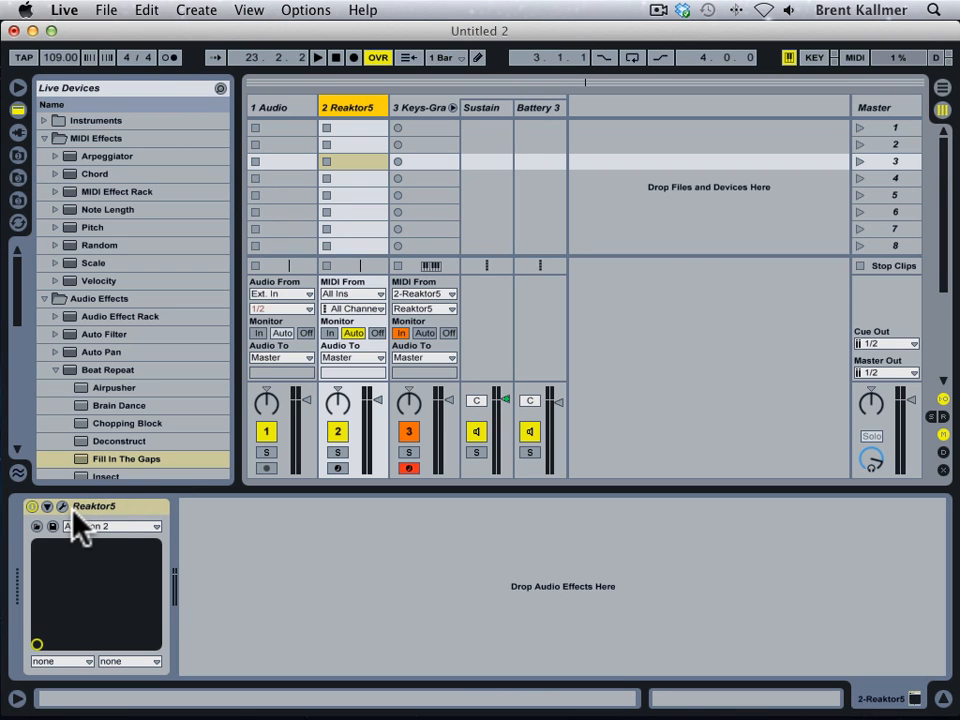
mouse_move(68, 524)
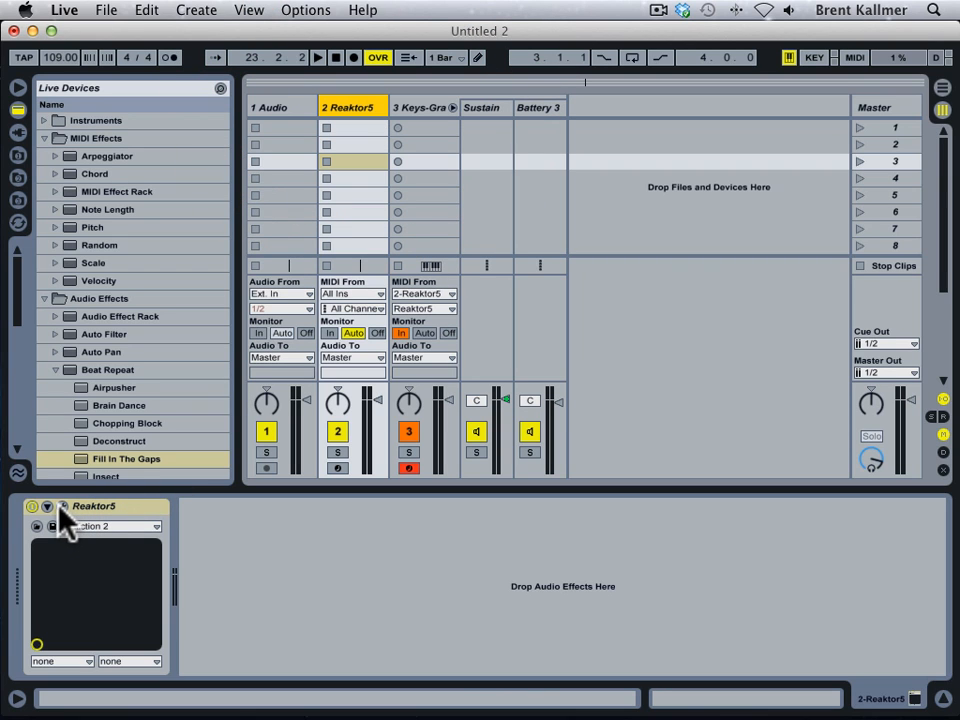
left_click(416, 108)
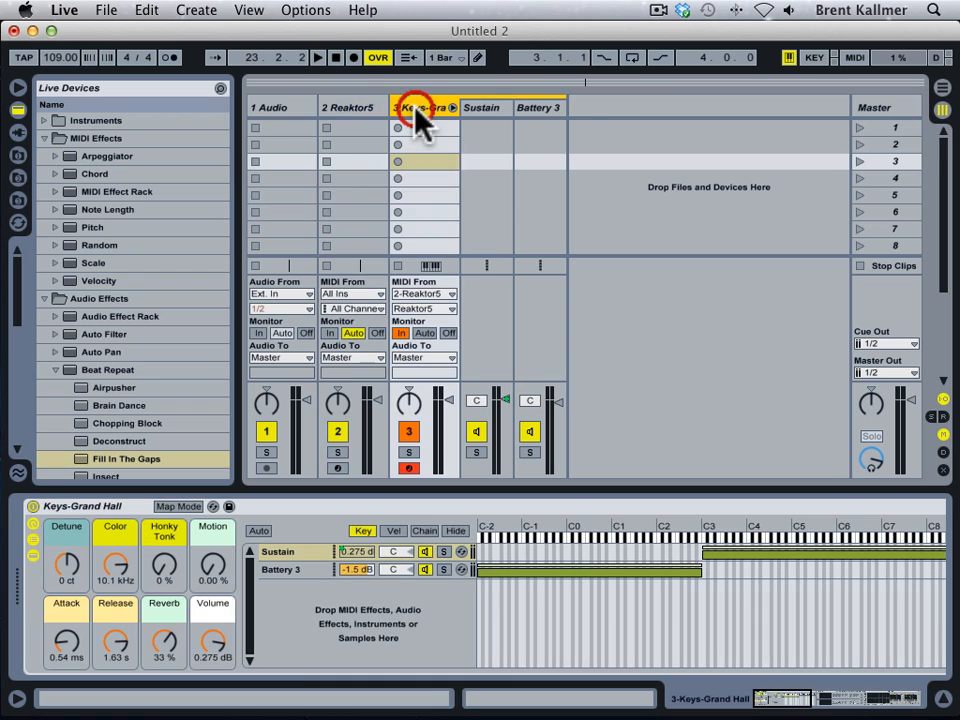